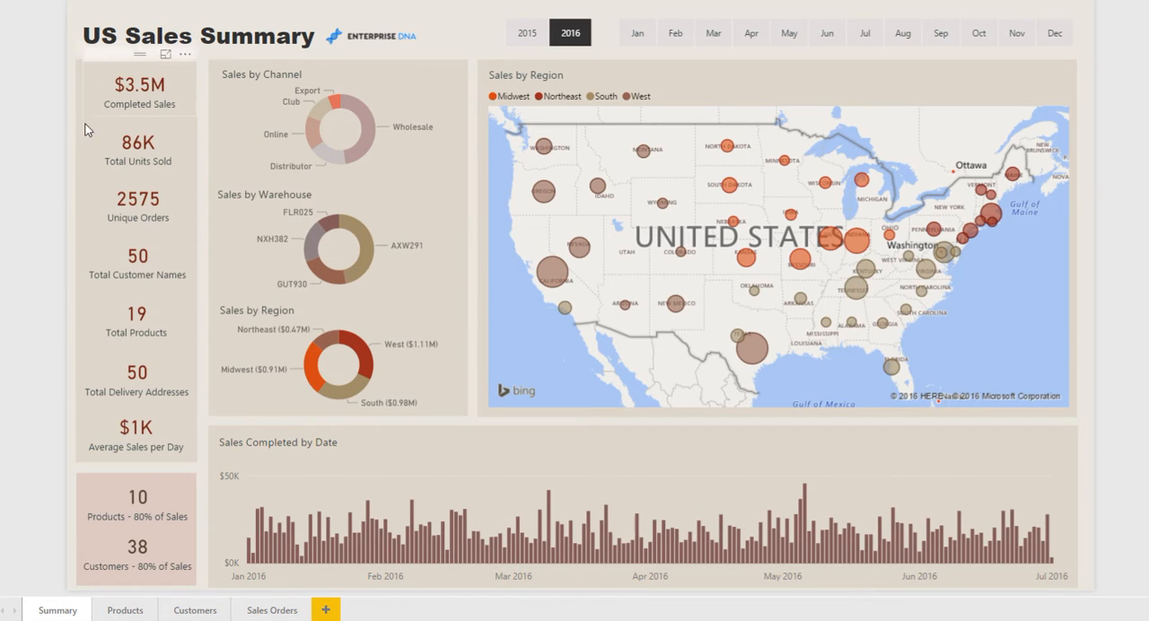
pyautogui.moveTo(71, 110)
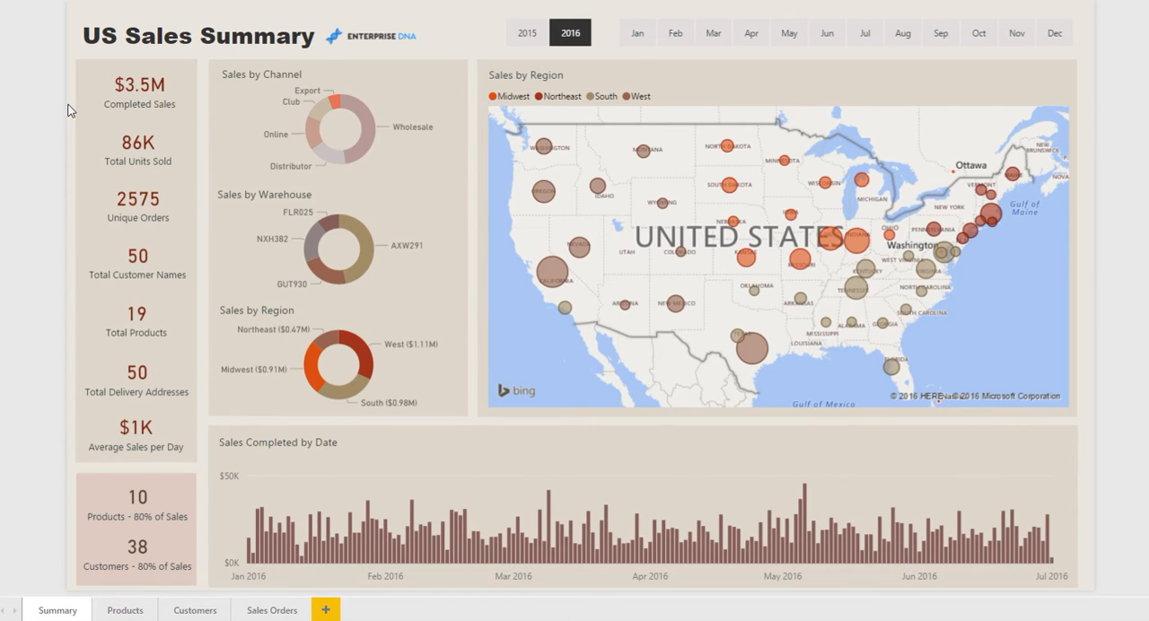
pyautogui.moveTo(66, 179)
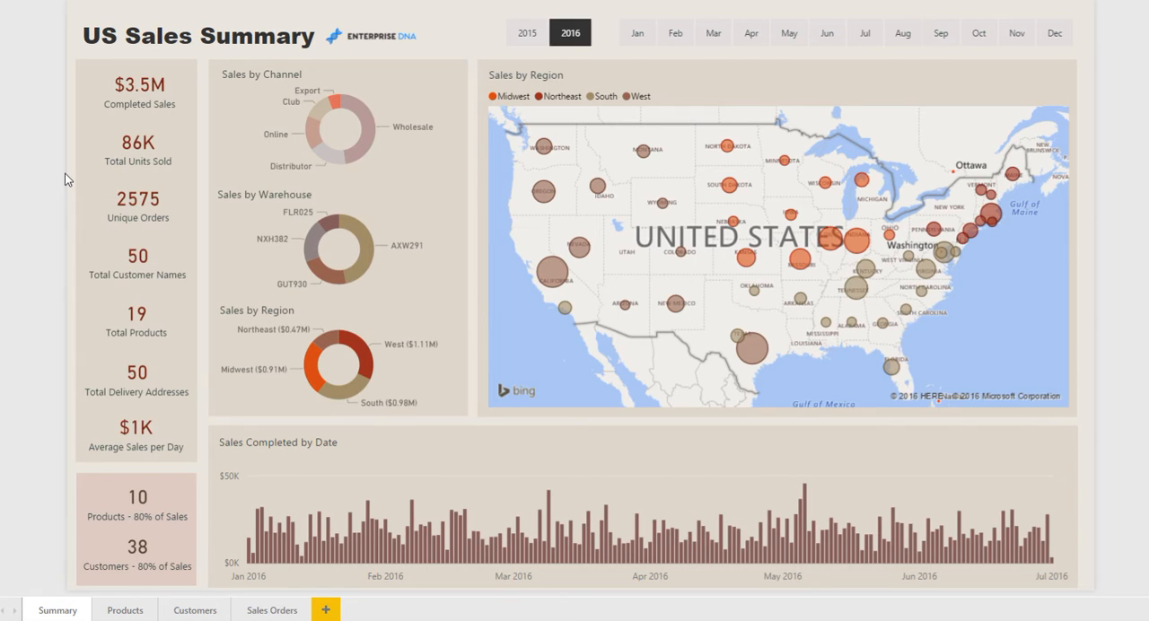
pyautogui.moveTo(74, 520)
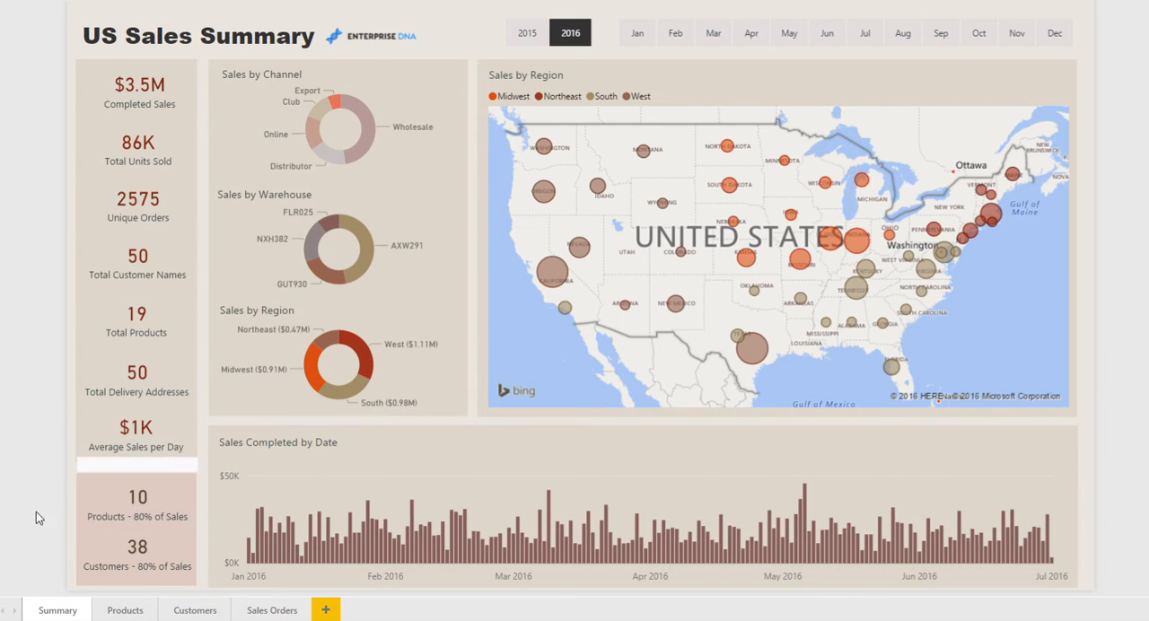
pyautogui.moveTo(52, 467)
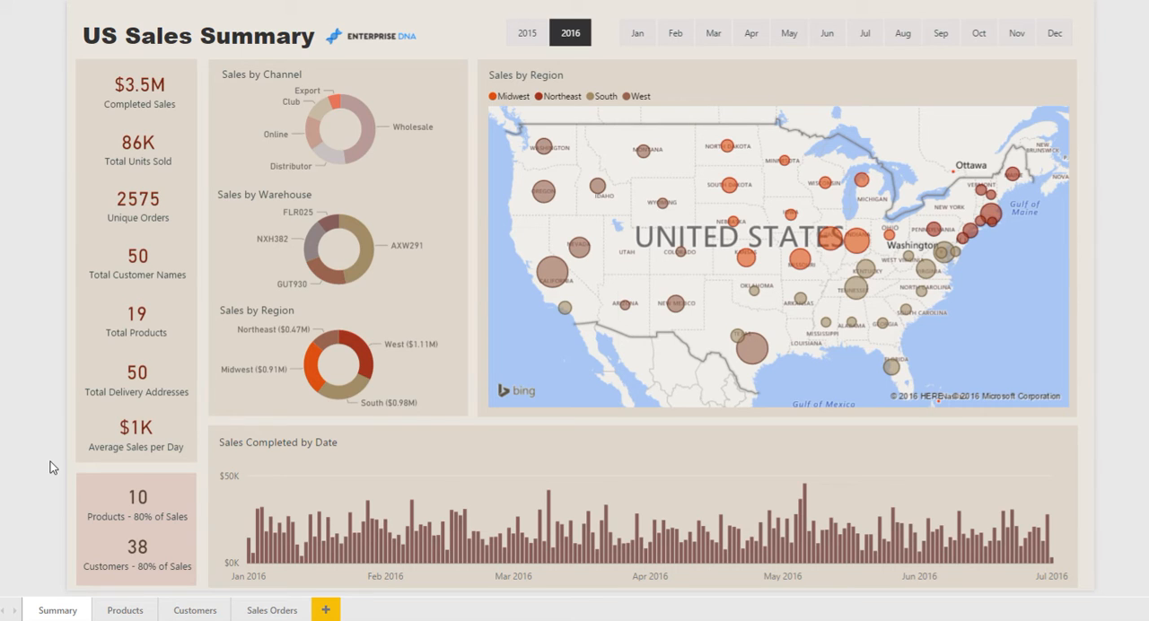
pyautogui.moveTo(368, 134)
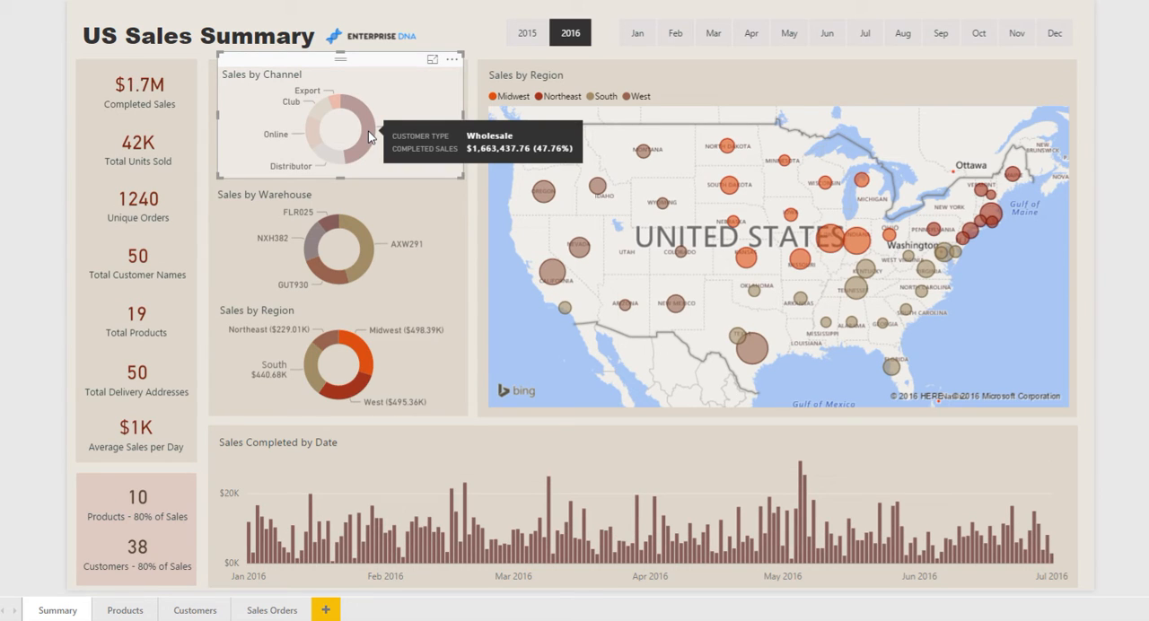
pyautogui.moveTo(354, 145)
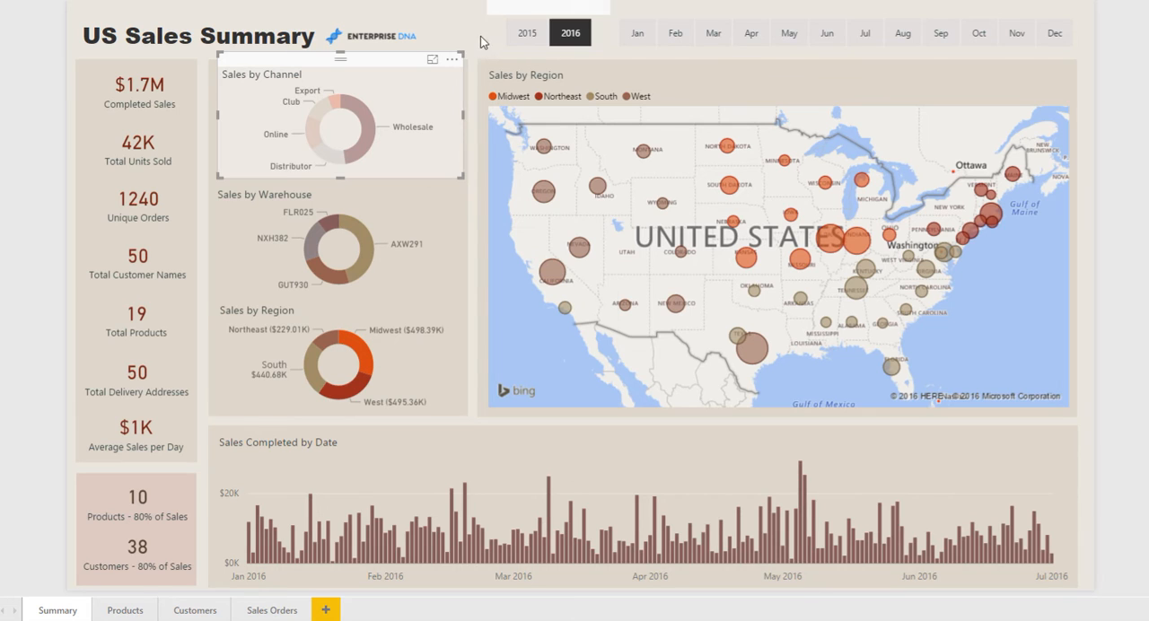
# Step: Filter the Summary page by selecting April–June 2016 in the month slicer
pyautogui.click(314, 148)
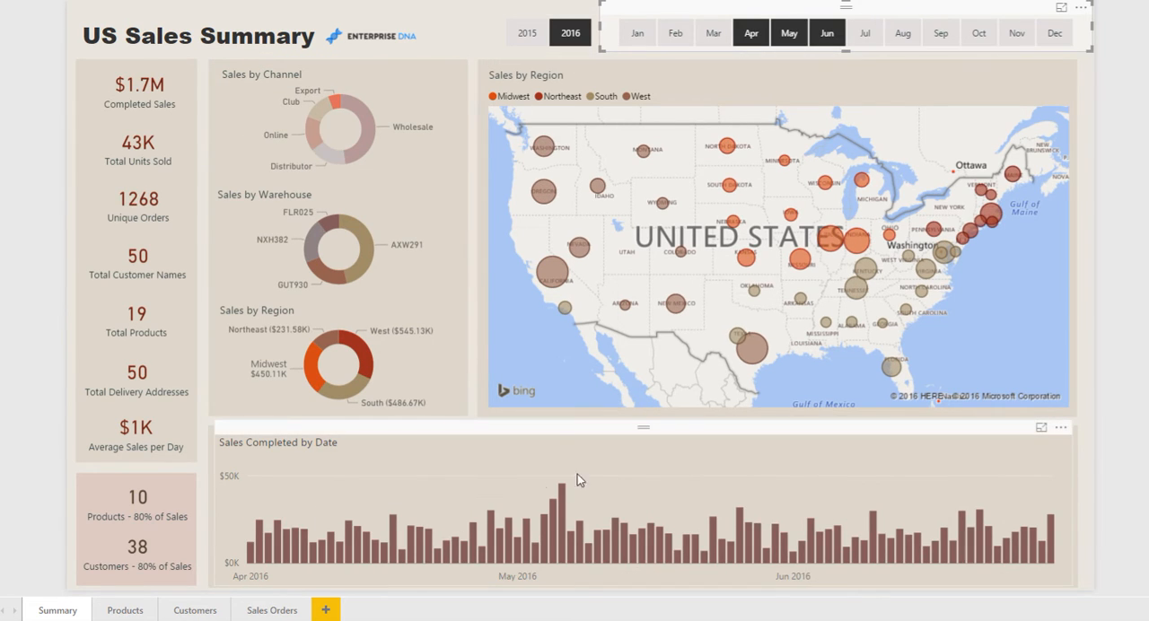
pyautogui.moveTo(818, 568)
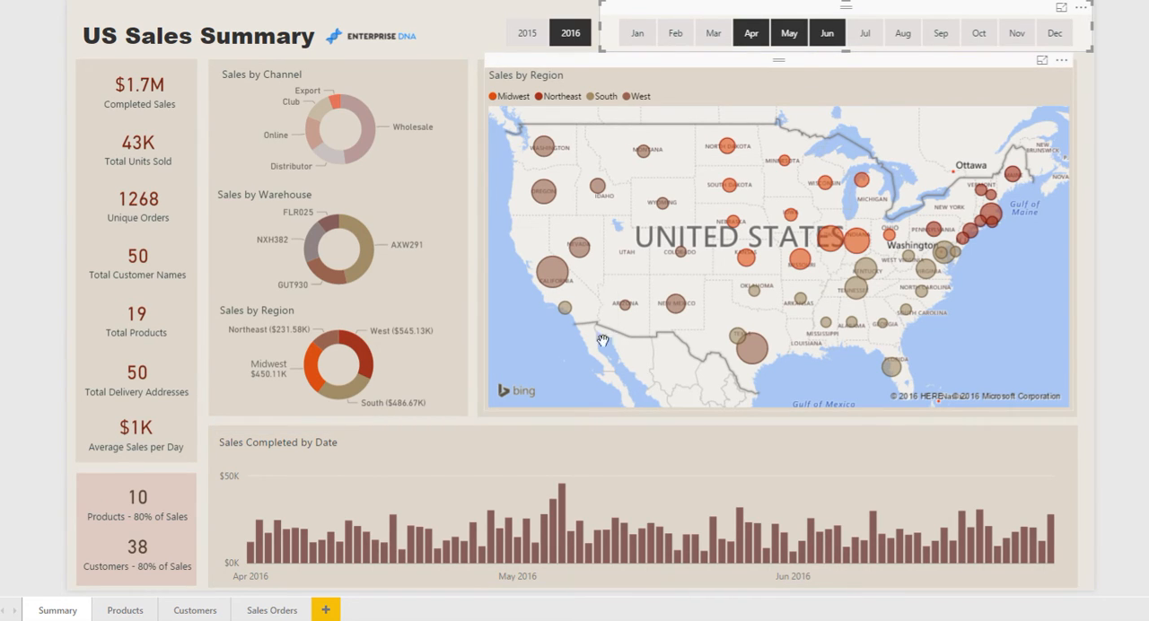
pyautogui.moveTo(950, 319)
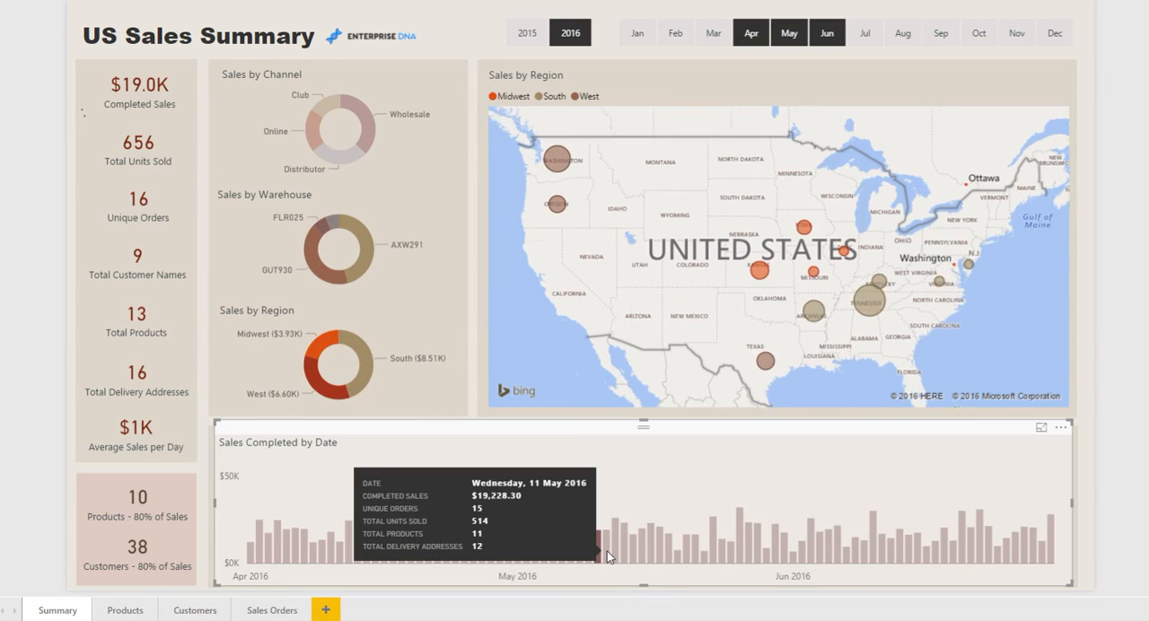
pyautogui.moveTo(1046, 539)
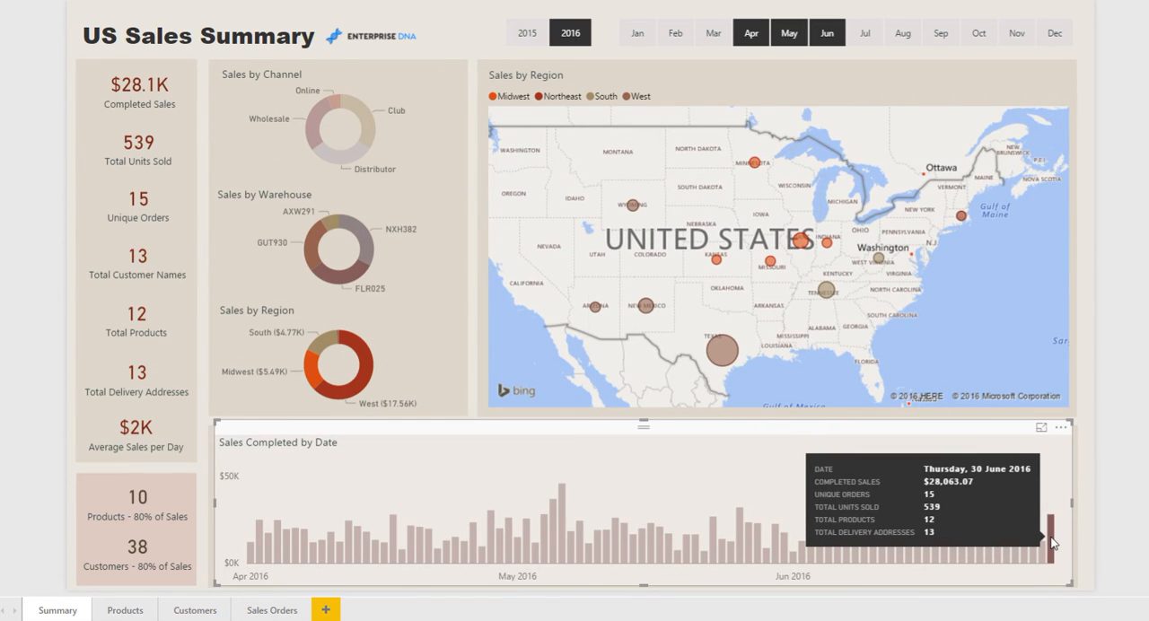
pyautogui.moveTo(1030, 533)
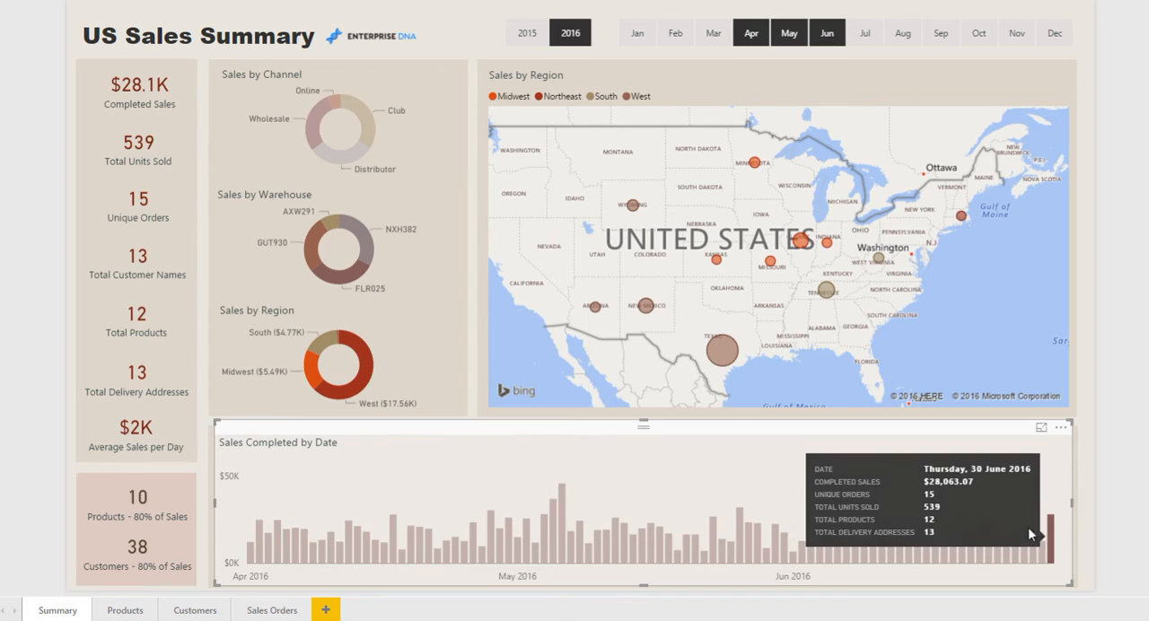
pyautogui.moveTo(377, 117)
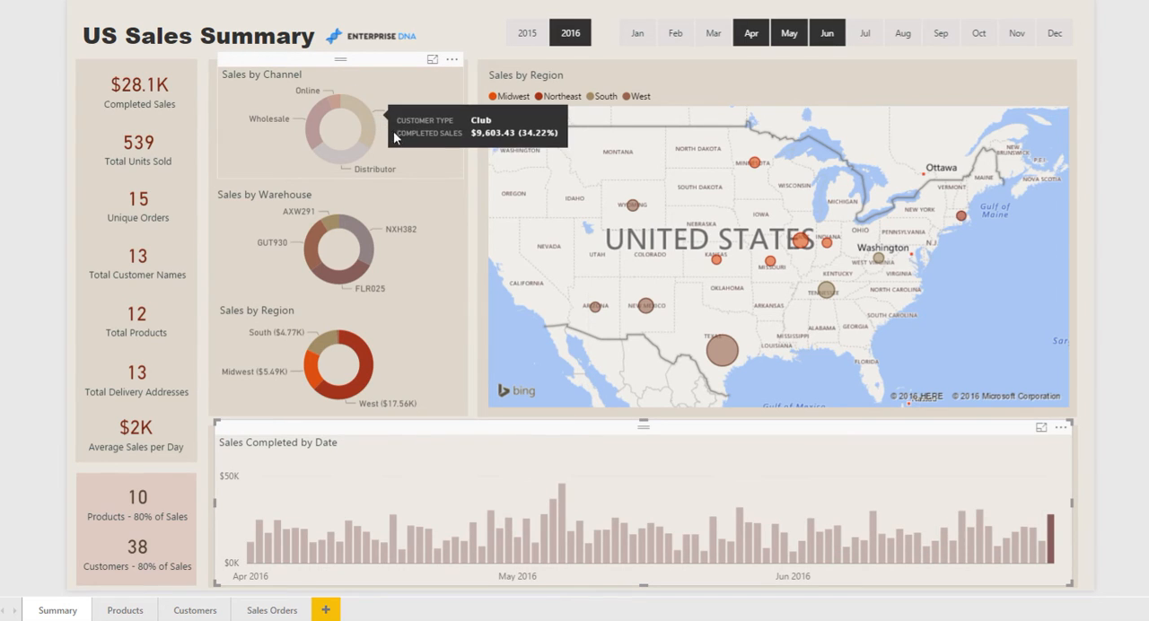
pyautogui.moveTo(381, 249)
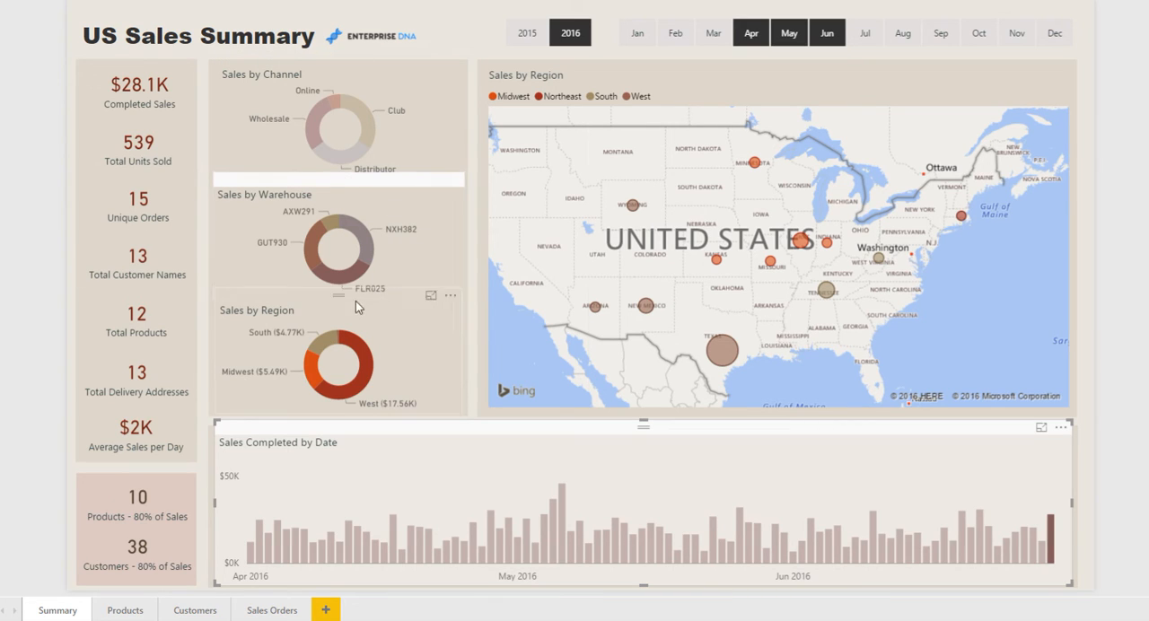
pyautogui.moveTo(384, 194)
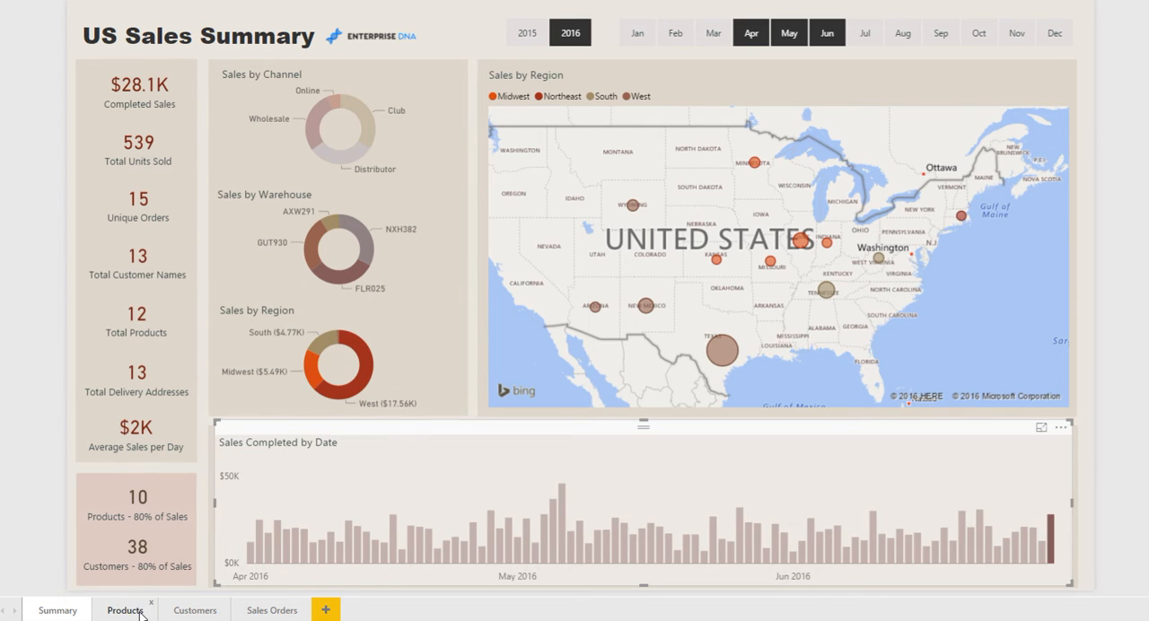
# Step: Switch to the Products page showing units by channel and $8.76M warehouse totals
pyautogui.click(125, 610)
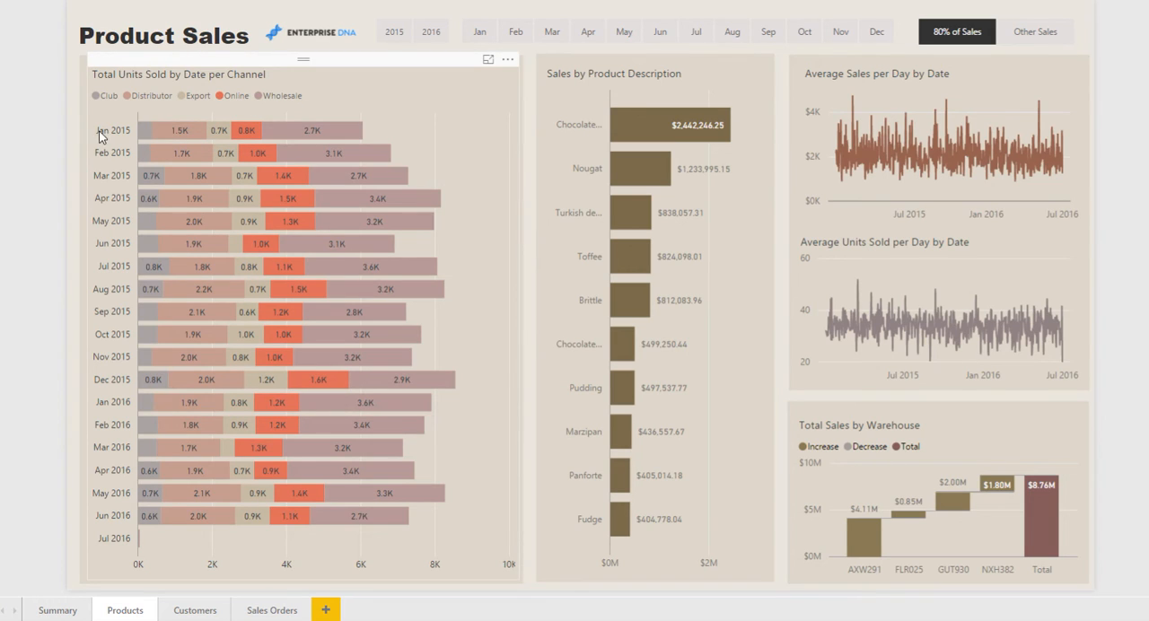
pyautogui.moveTo(171, 122)
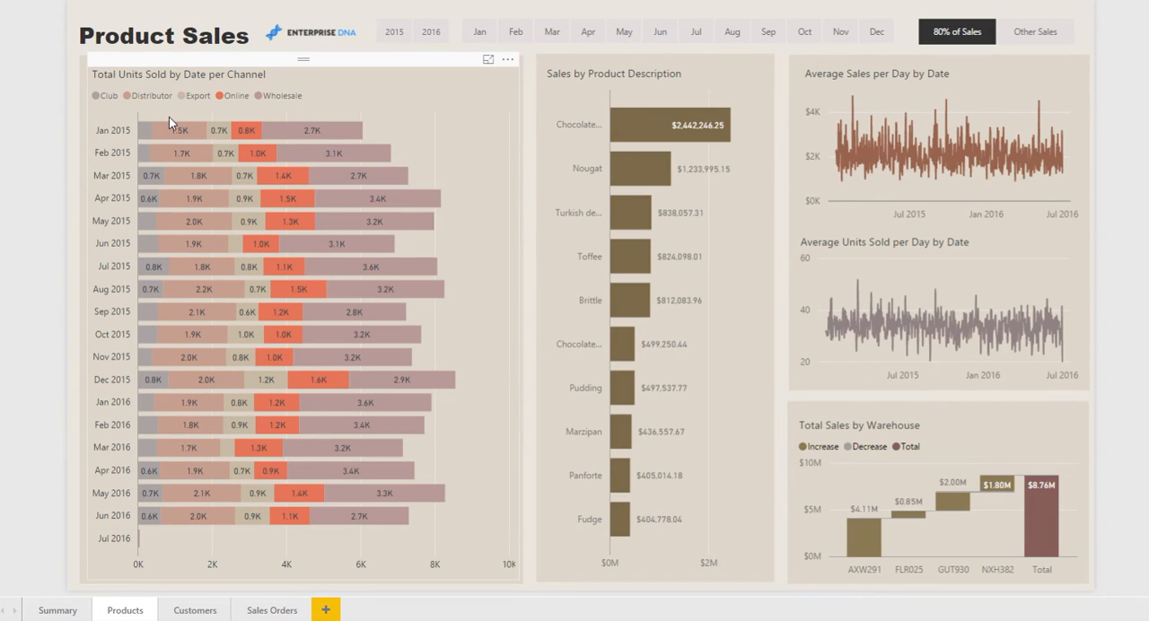
pyautogui.moveTo(502, 157)
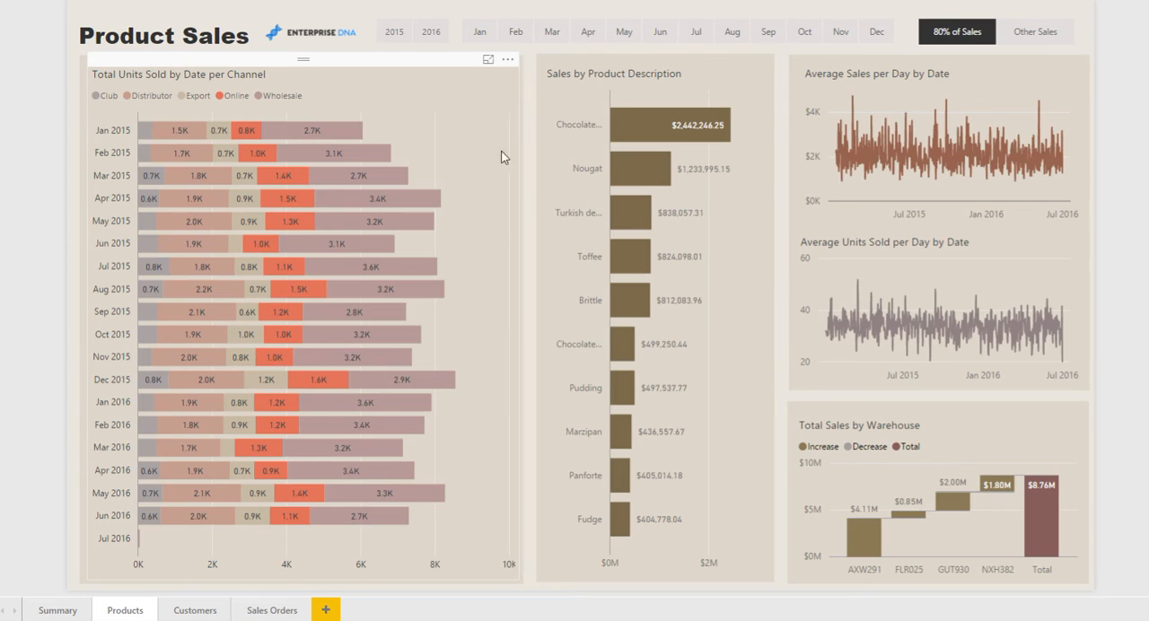
pyautogui.moveTo(660, 76)
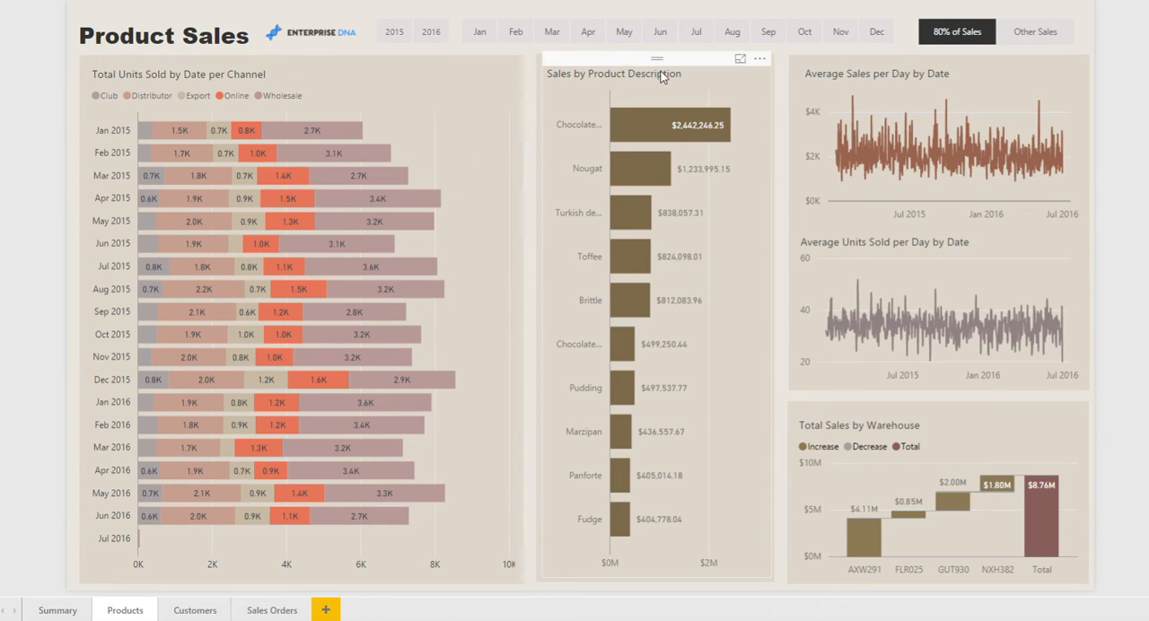
pyautogui.moveTo(668, 125)
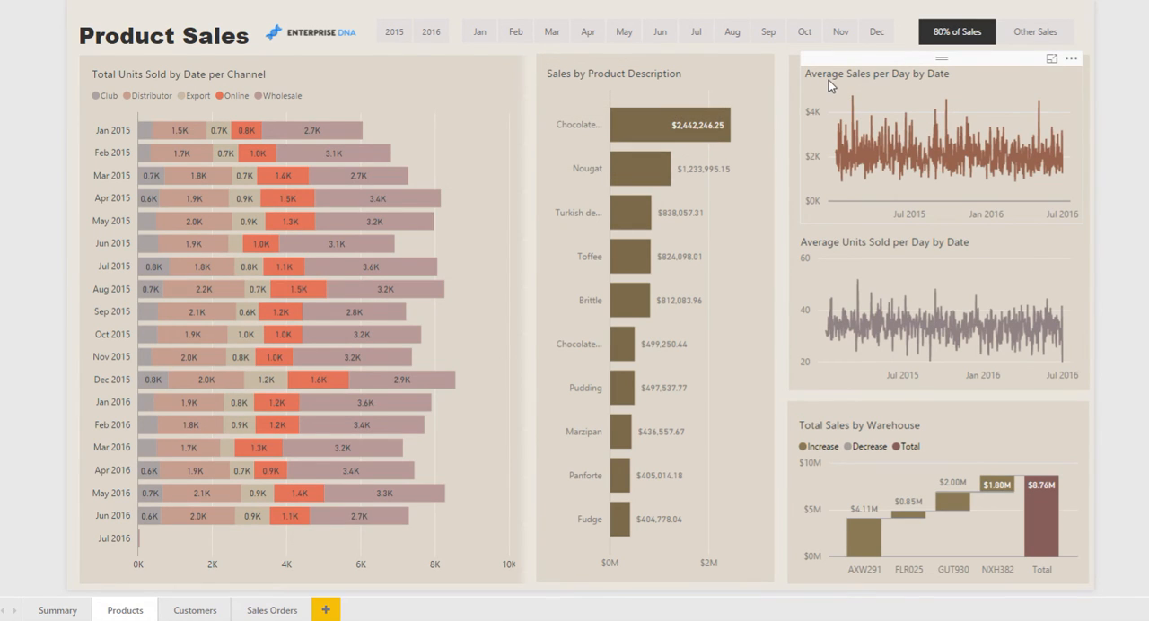
pyautogui.moveTo(853, 193)
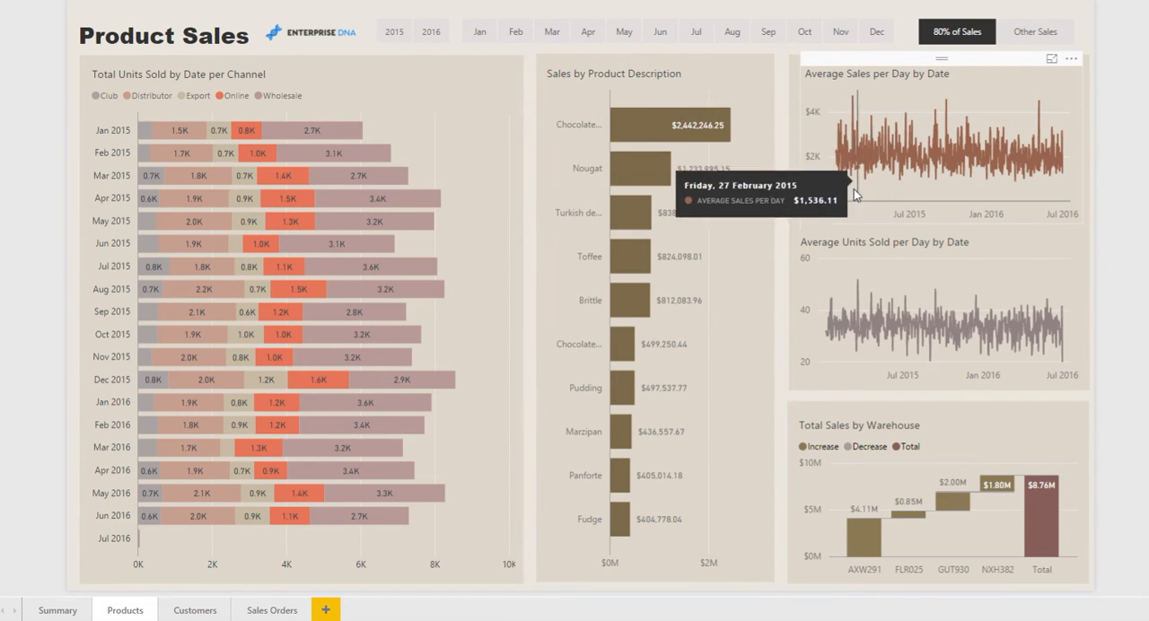
pyautogui.moveTo(1039, 460)
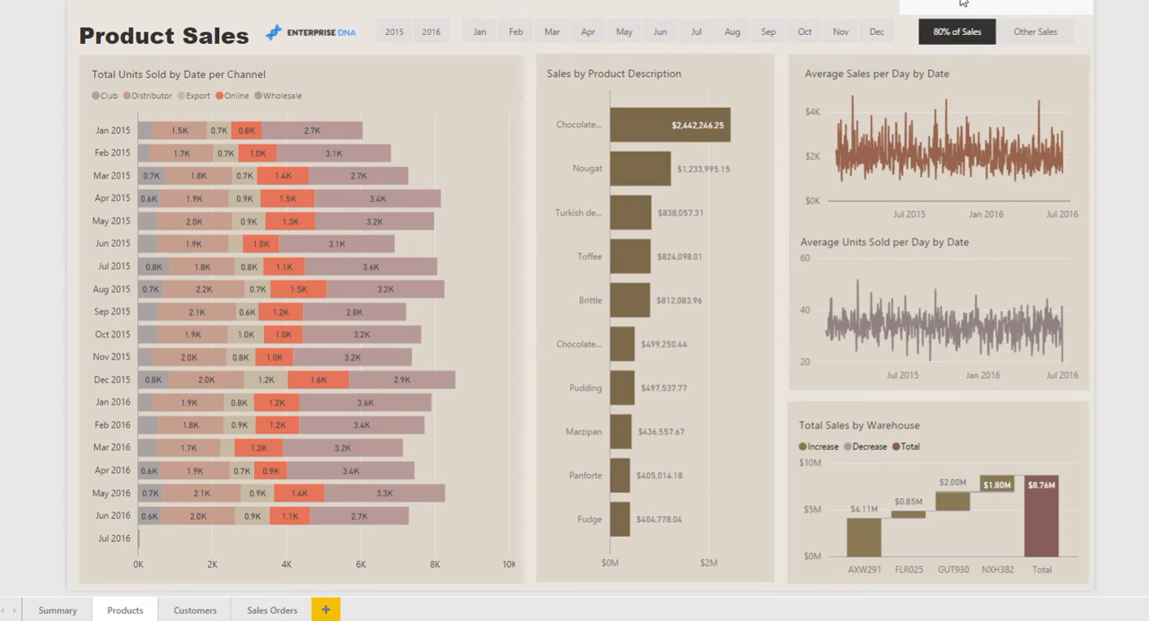
pyautogui.moveTo(957, 31)
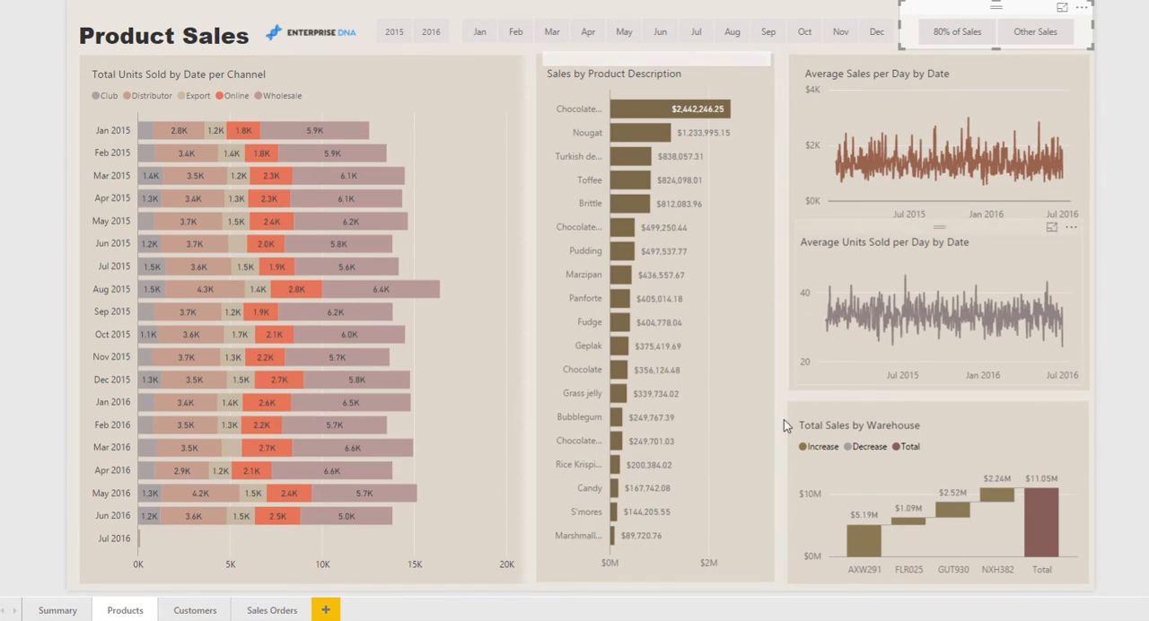
pyautogui.click(955, 32)
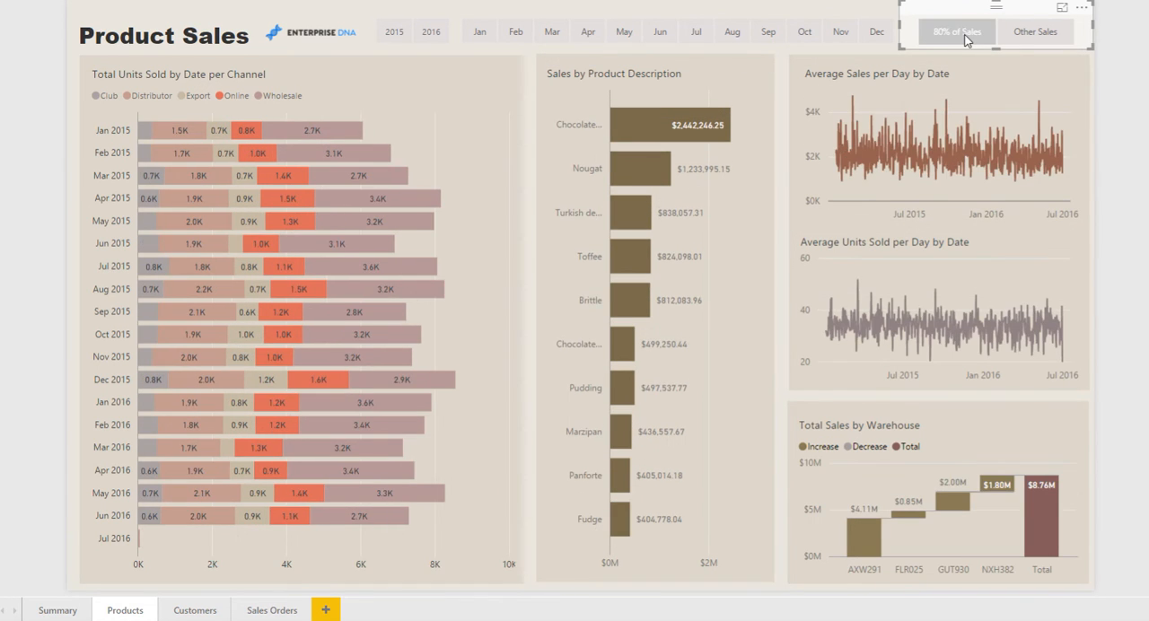
pyautogui.moveTo(955, 31)
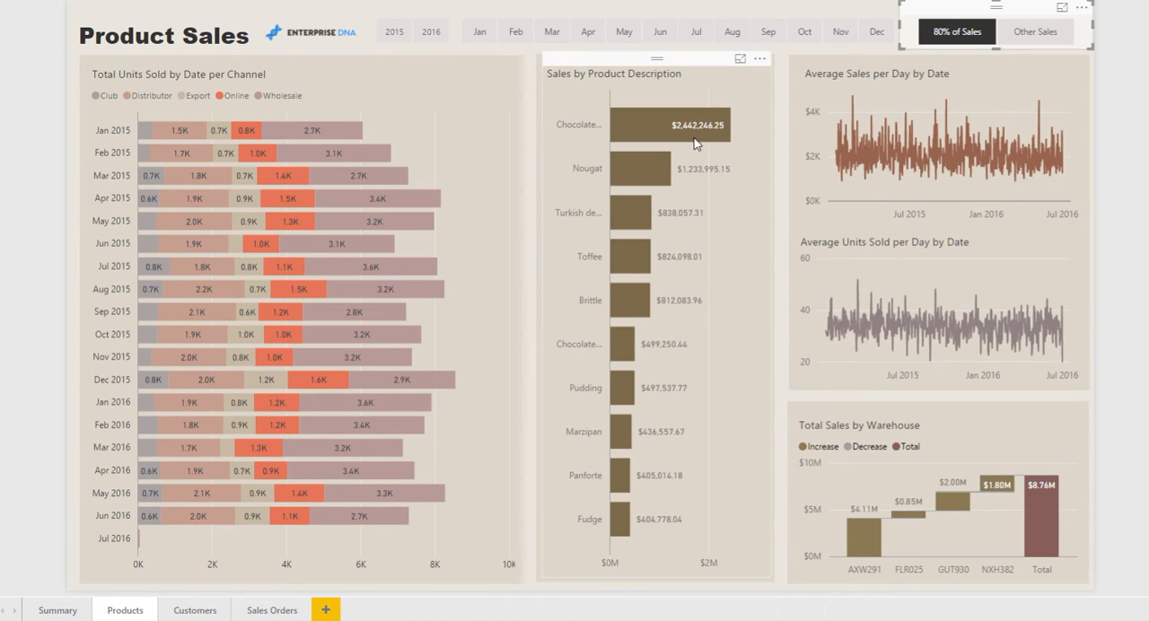
pyautogui.moveTo(722, 211)
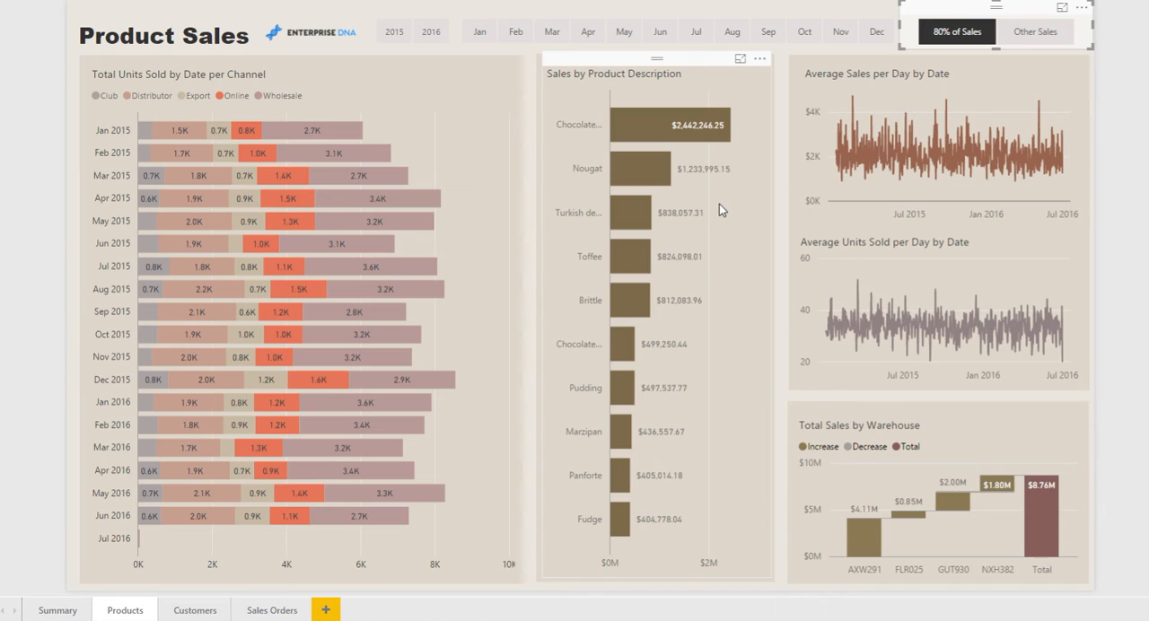
pyautogui.moveTo(680, 168)
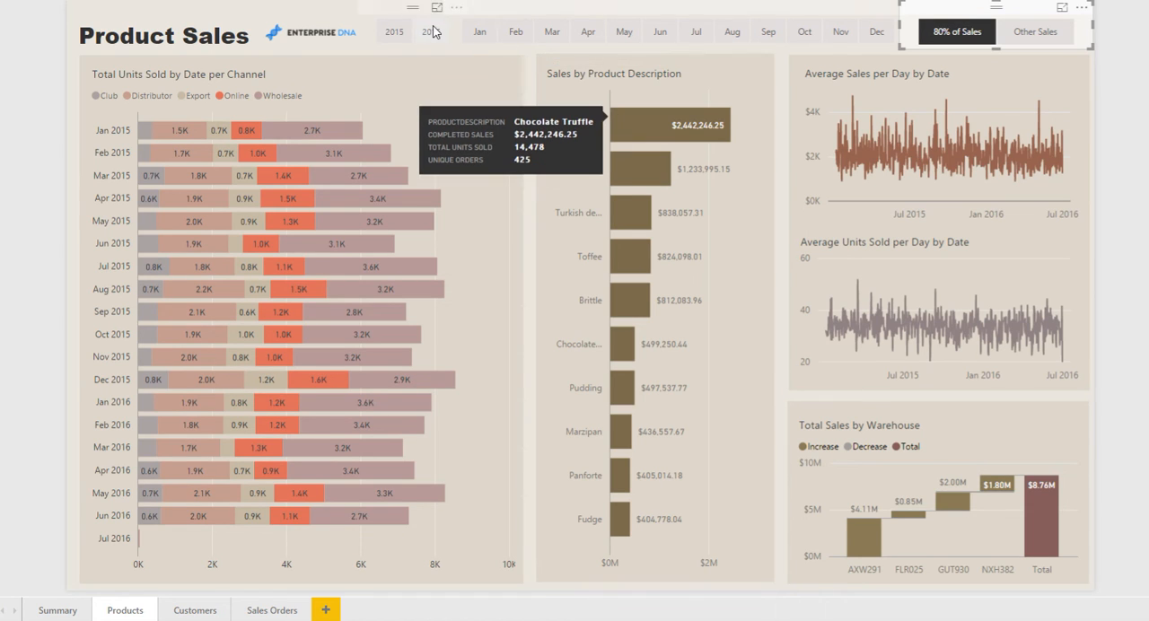
# Step: Select 2016 and months January through June in the Products page slicers
pyautogui.click(430, 31)
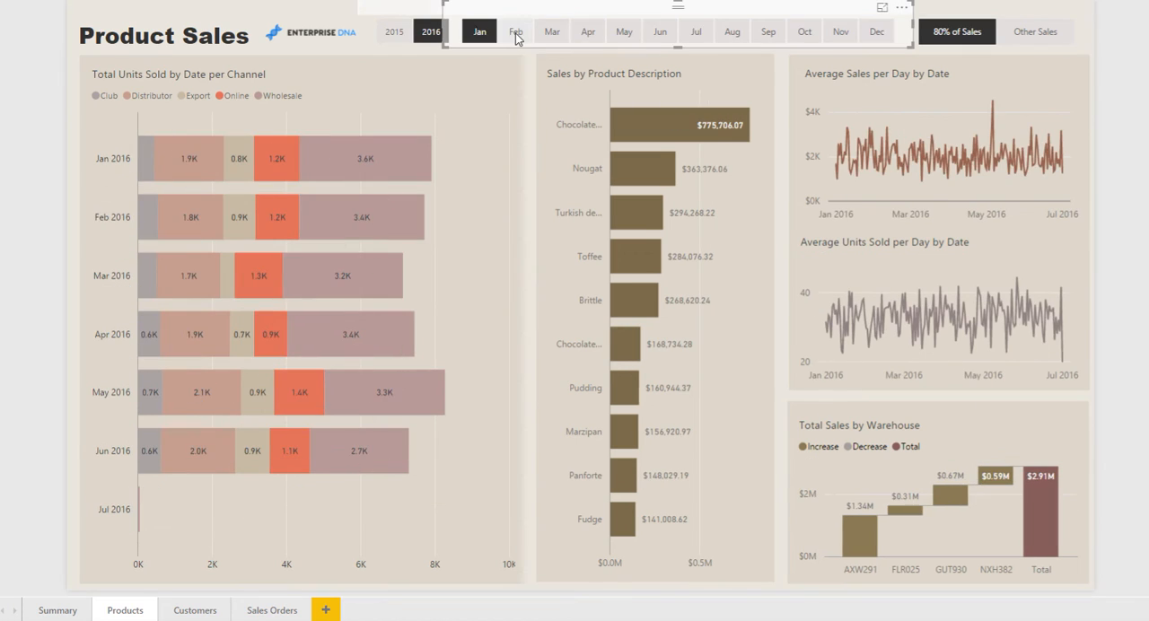
pyautogui.click(551, 32)
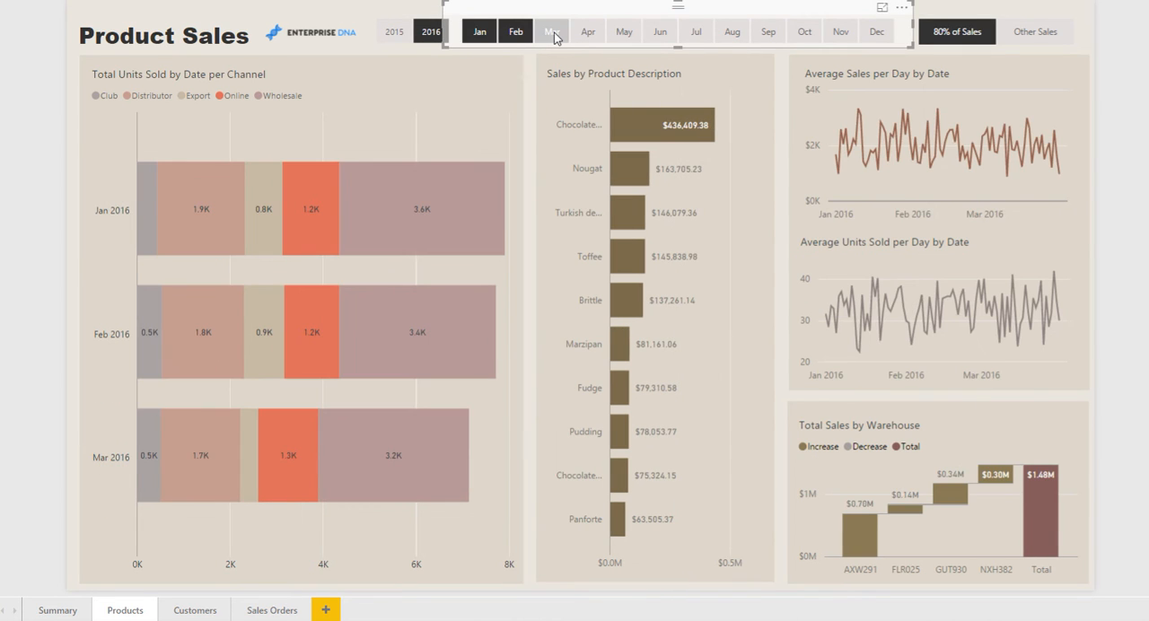
pyautogui.click(551, 32)
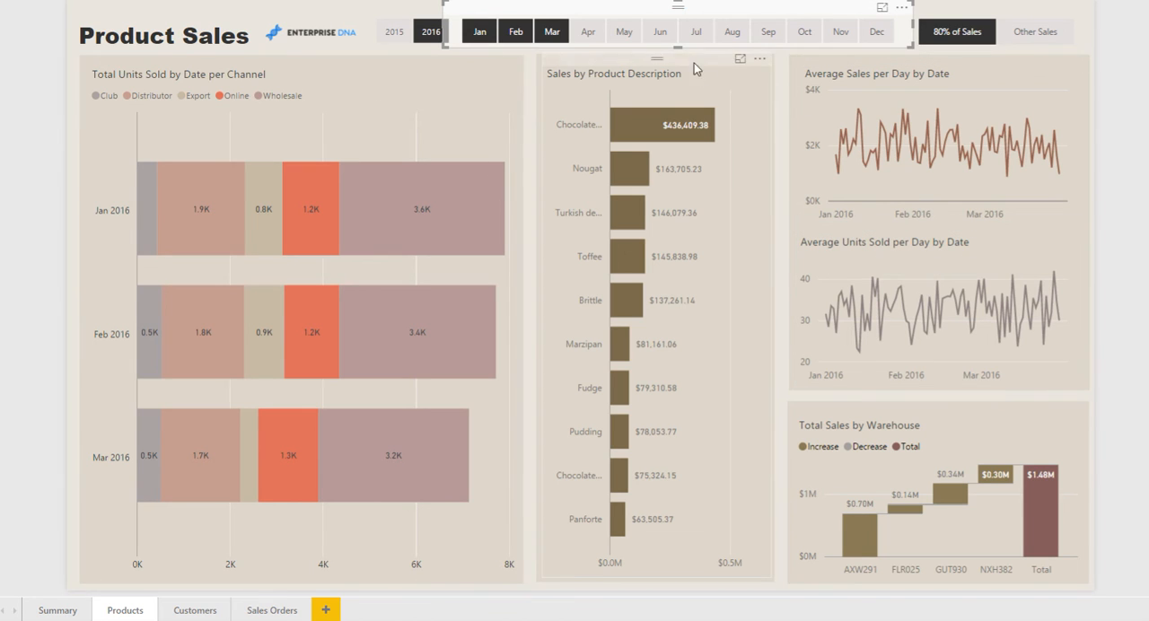
pyautogui.click(587, 31)
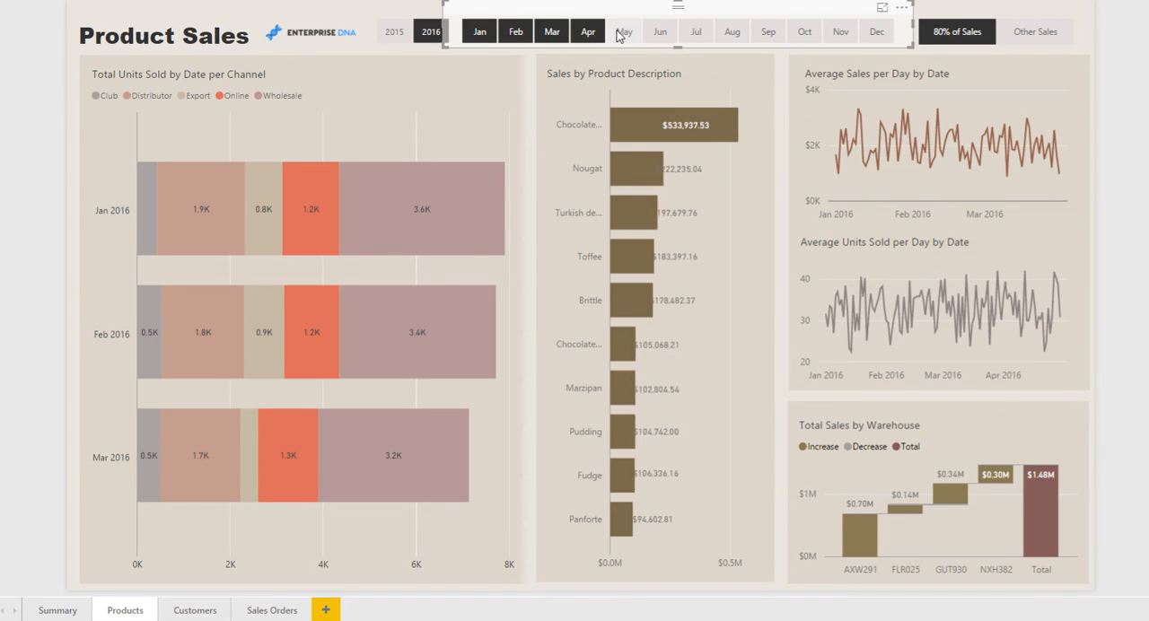
pyautogui.click(660, 31)
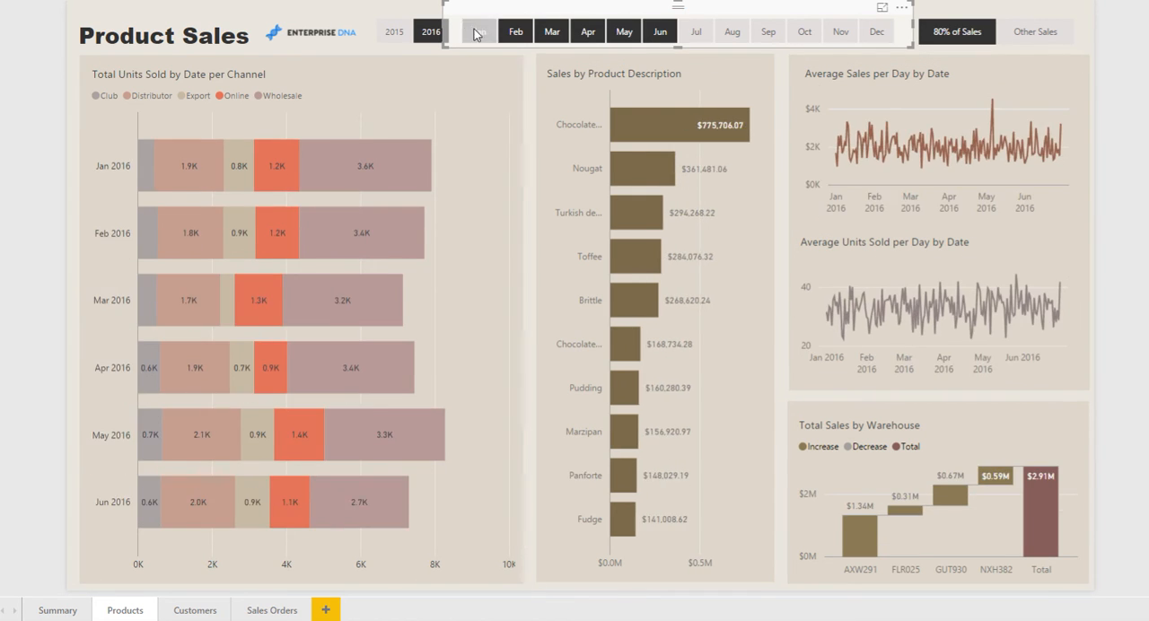
pyautogui.click(479, 32)
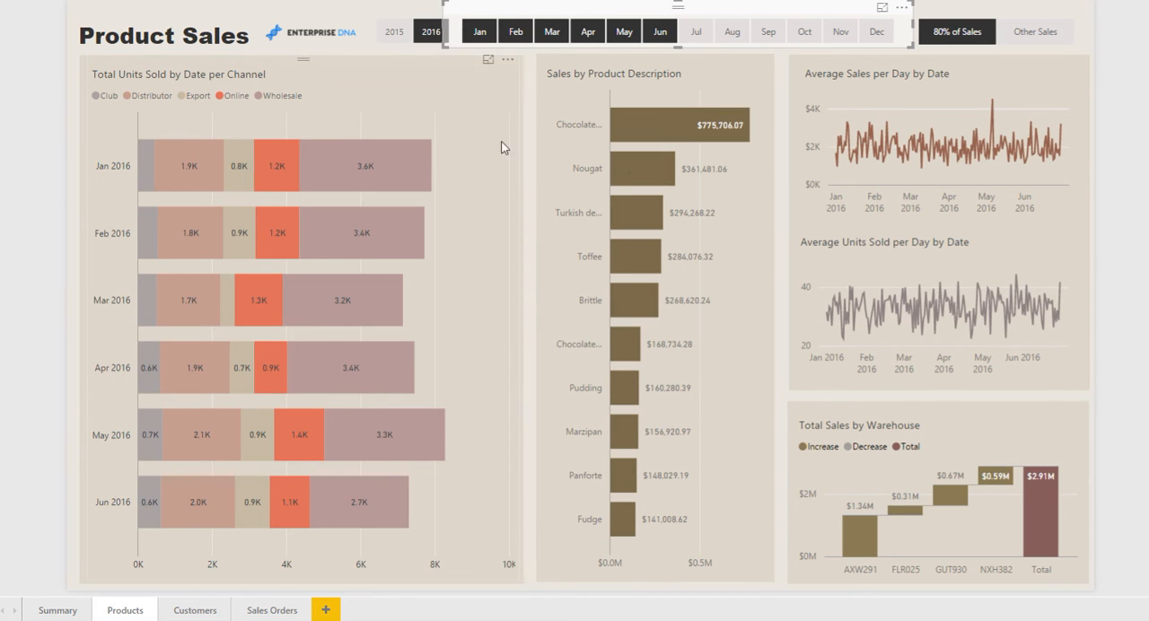
pyautogui.moveTo(162, 120)
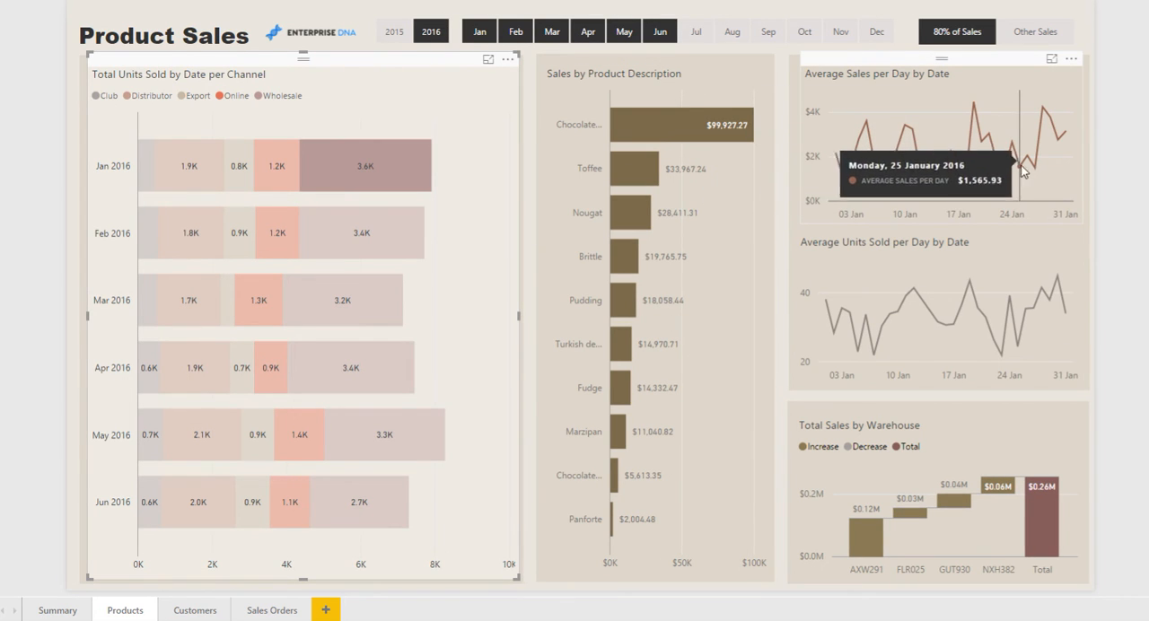
pyautogui.moveTo(623, 301)
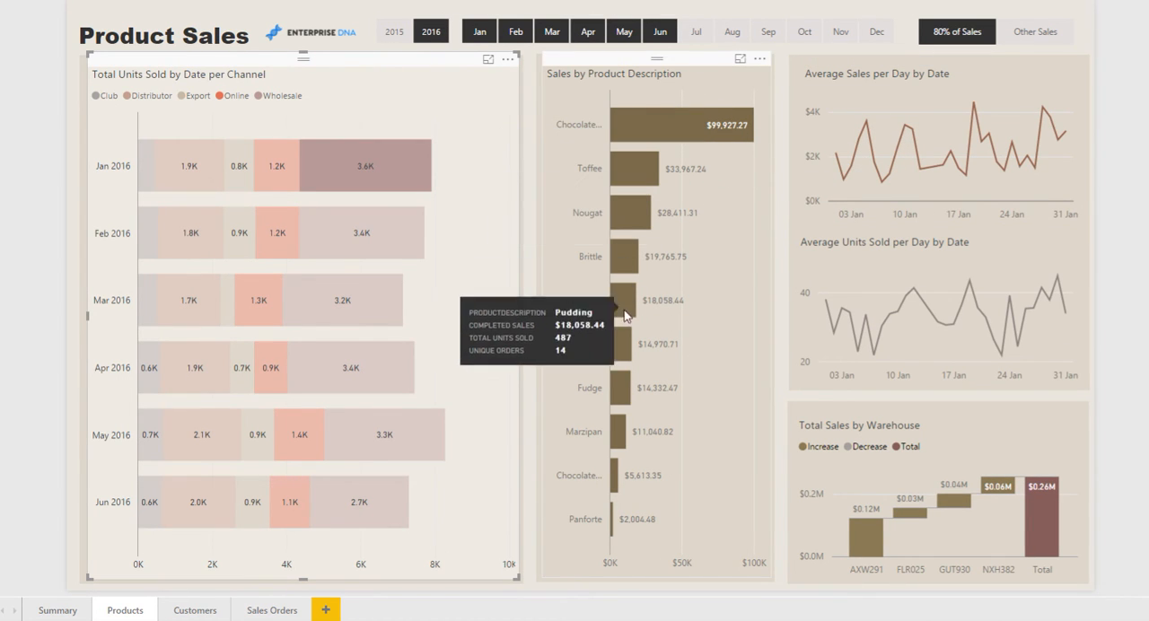
pyautogui.moveTo(646, 144)
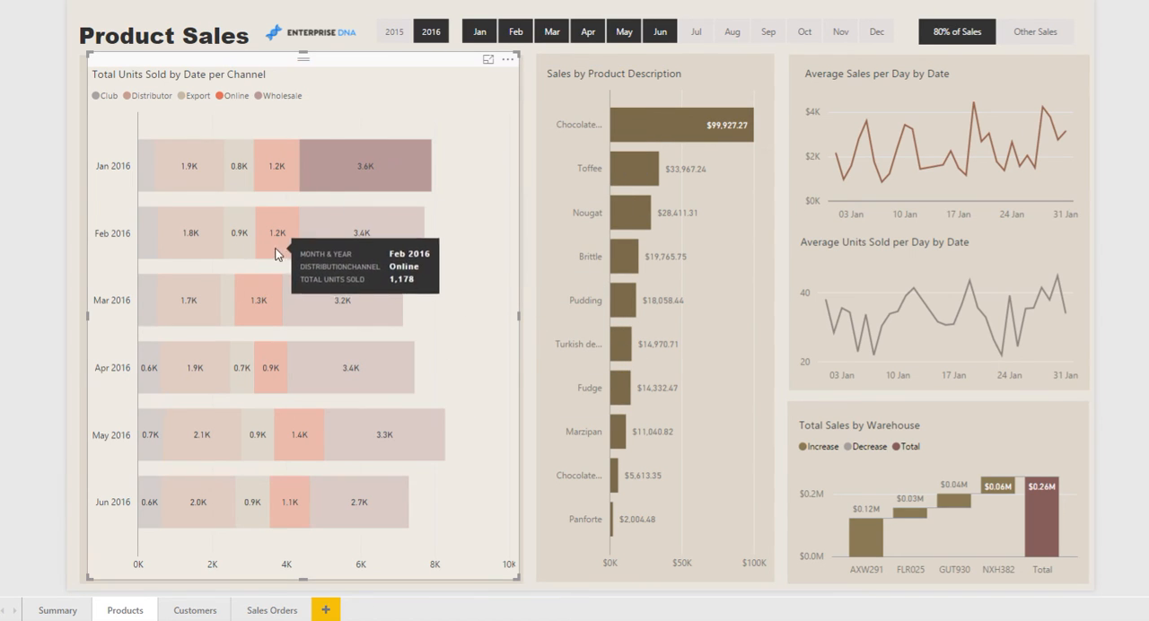
pyautogui.moveTo(188, 260)
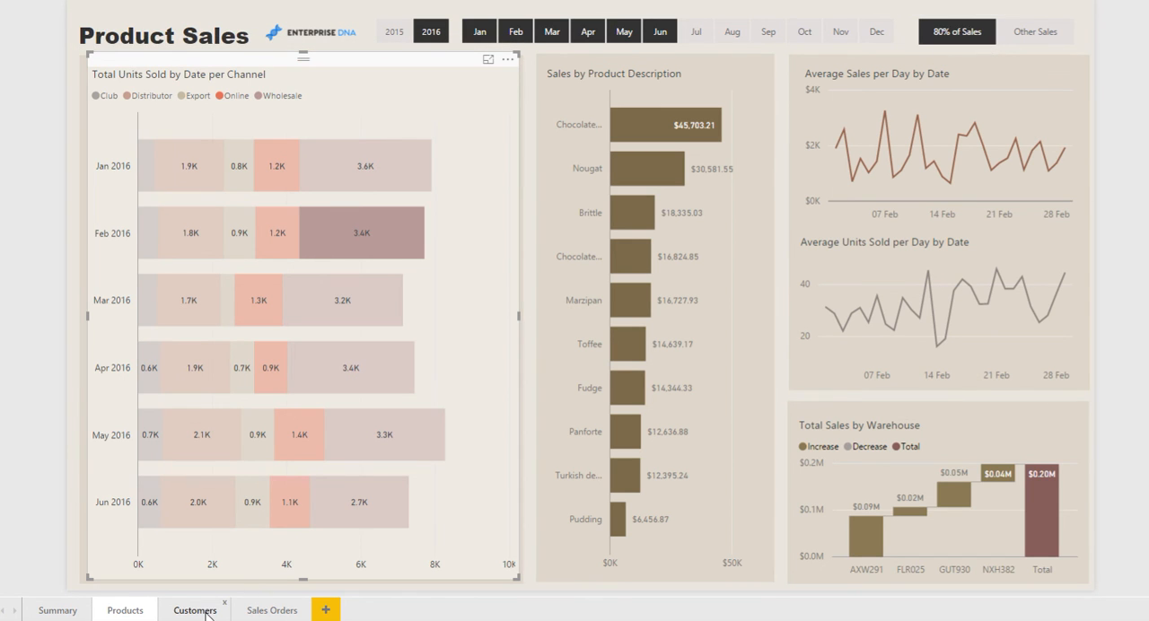
# Step: Go to the Customers page showing 2016 with $2.7M completed sales
pyautogui.click(194, 609)
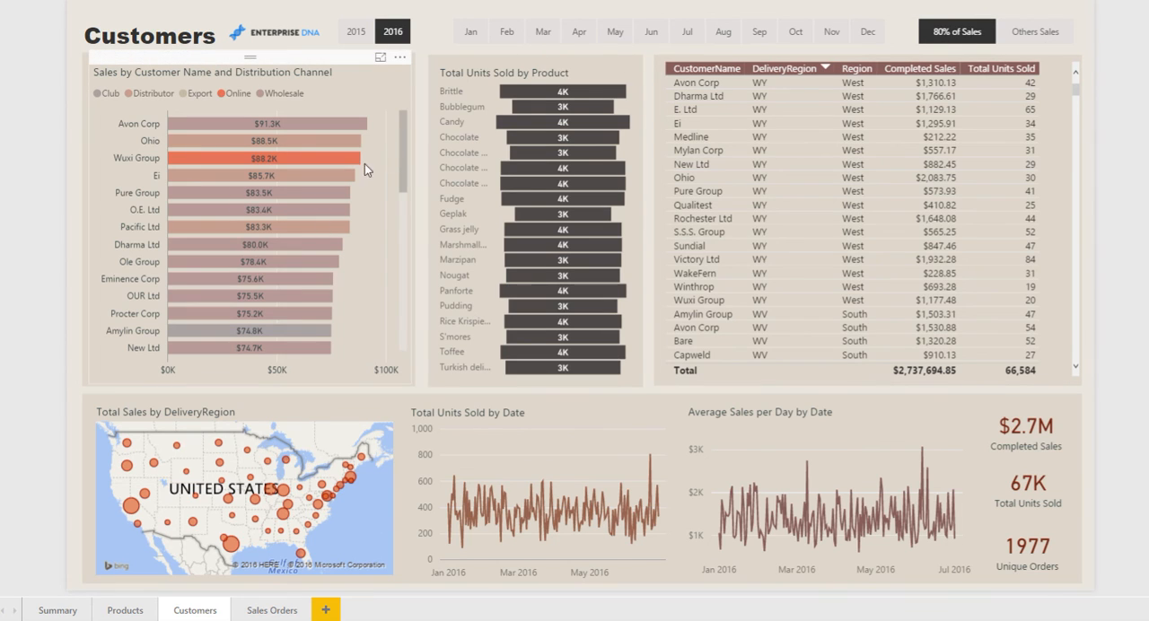
pyautogui.moveTo(297, 73)
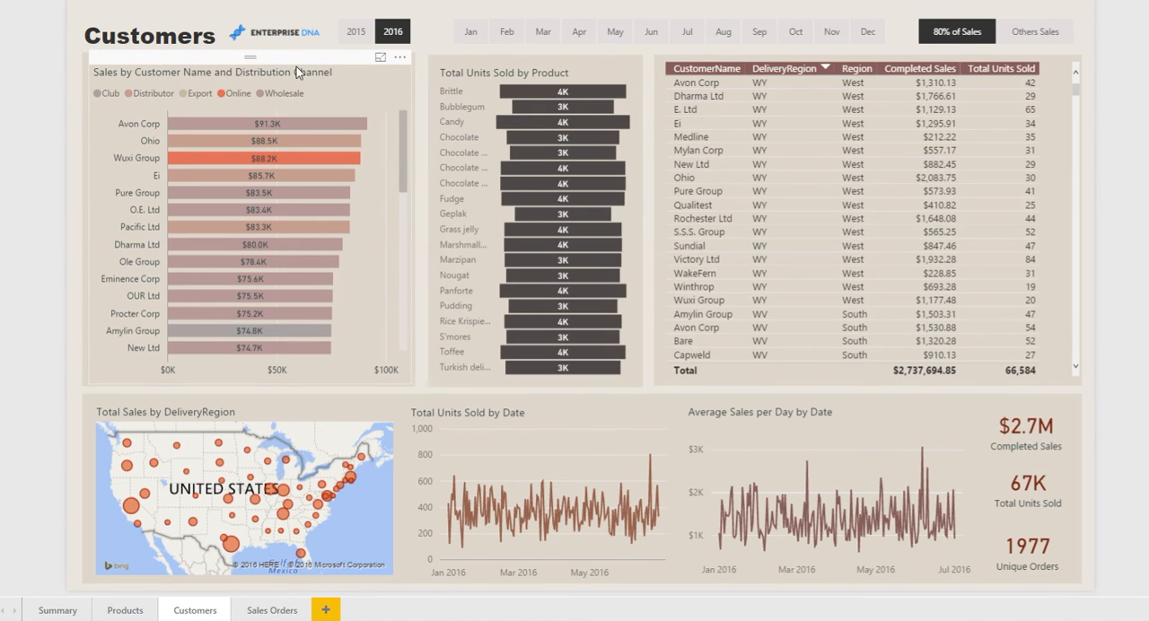
pyautogui.moveTo(209, 163)
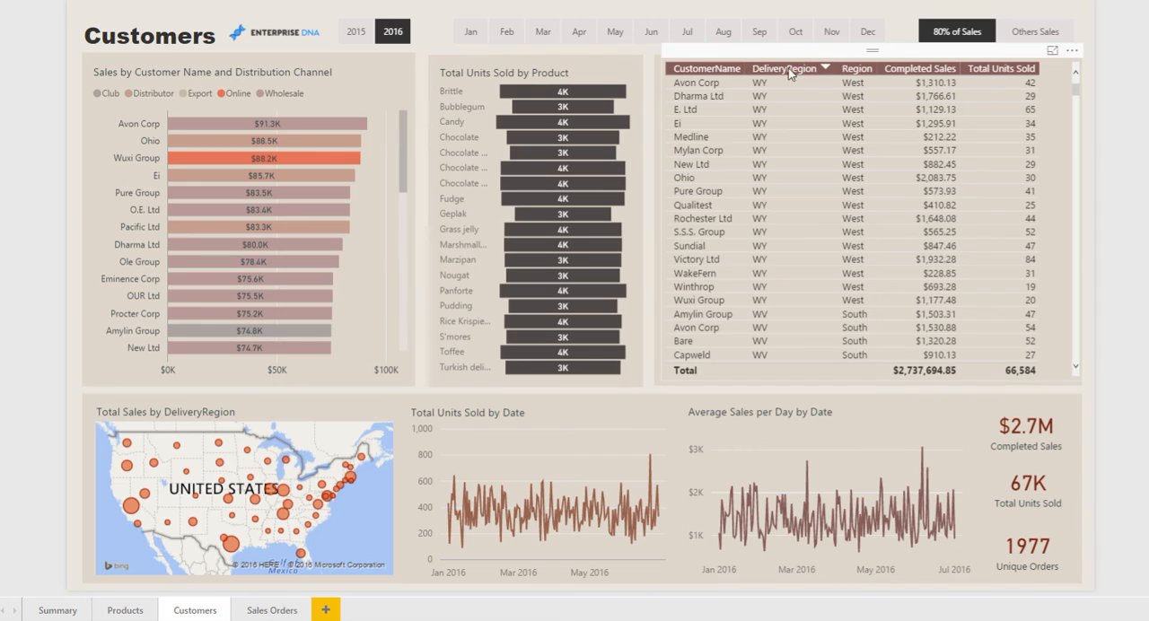
pyautogui.moveTo(1008, 95)
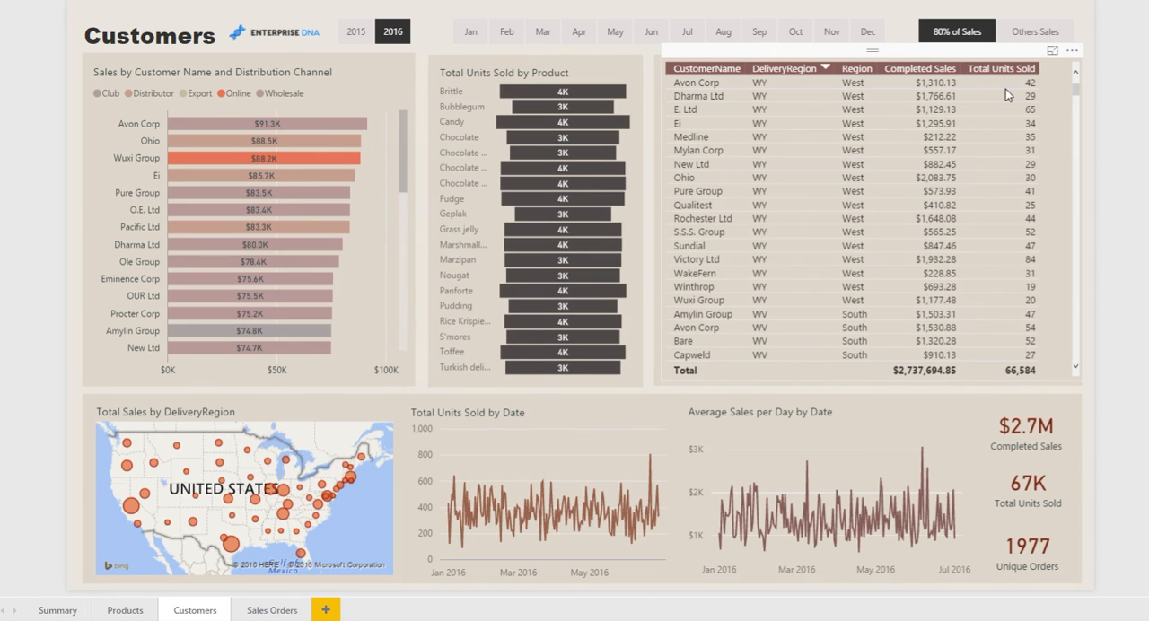
pyautogui.moveTo(377, 326)
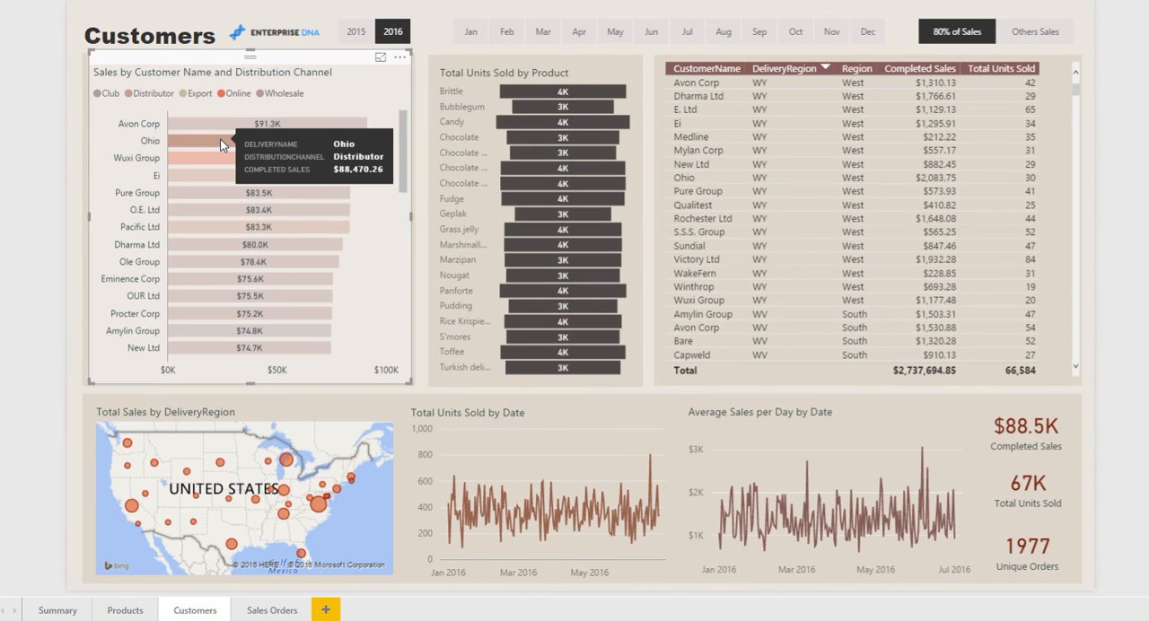
# Step: Select Ole Group in the Sales by Customer chart ($78.4K, 50 orders)
pyautogui.click(224, 158)
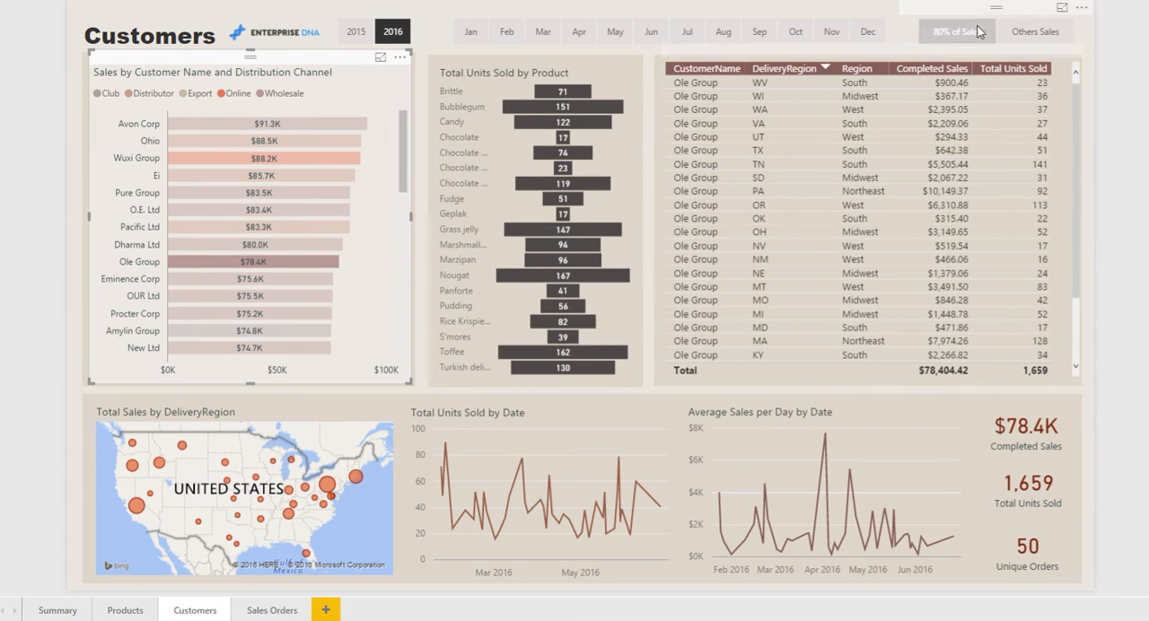
pyautogui.moveTo(957, 32)
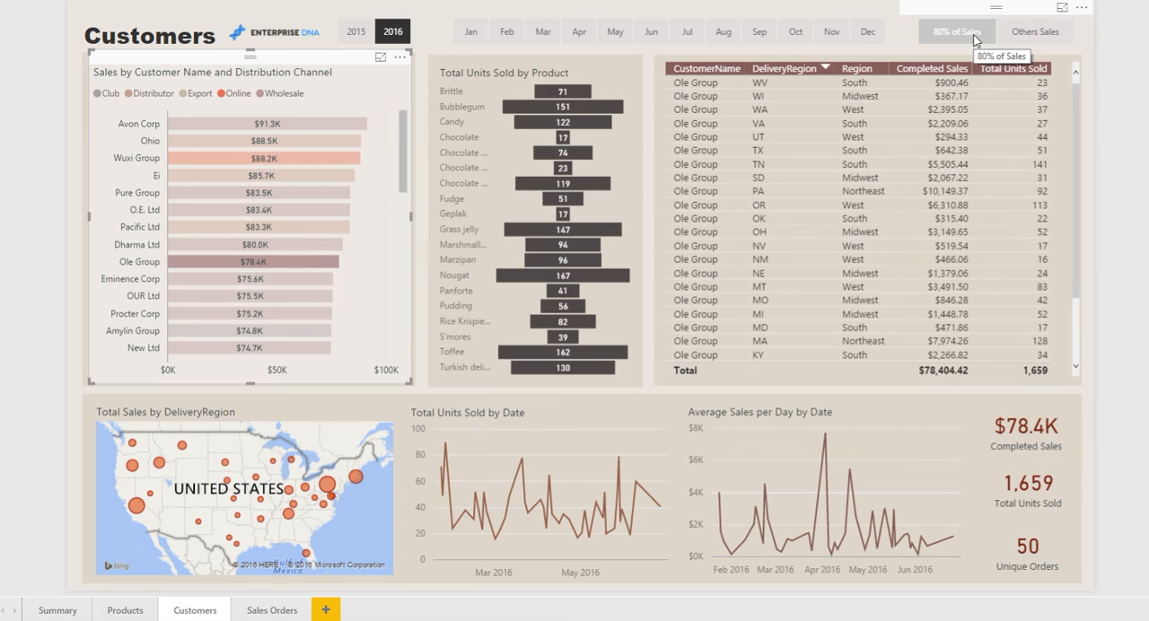
# Step: View the Others Sales customers, then return to the 80% of Sales view
pyautogui.click(1035, 30)
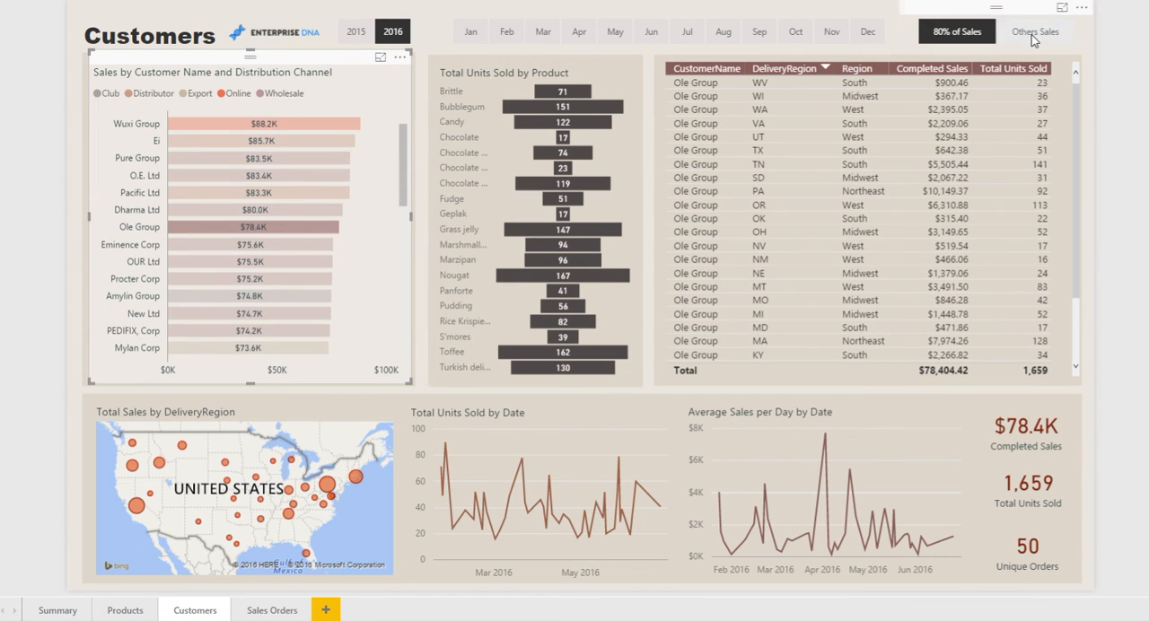
pyautogui.click(1033, 31)
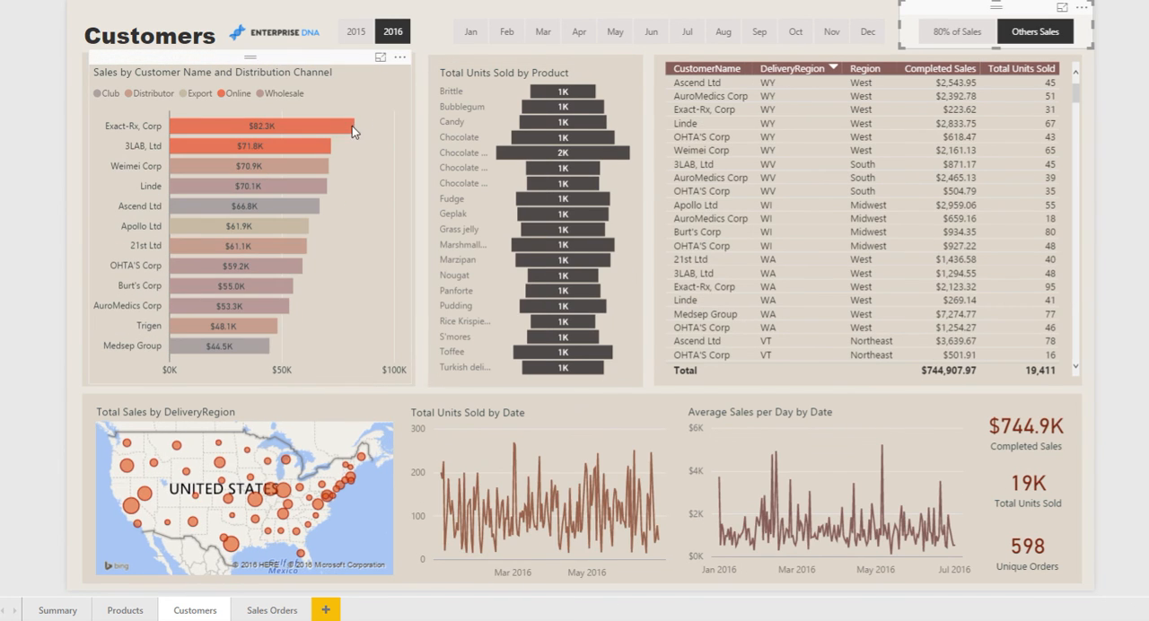
pyautogui.moveTo(272, 248)
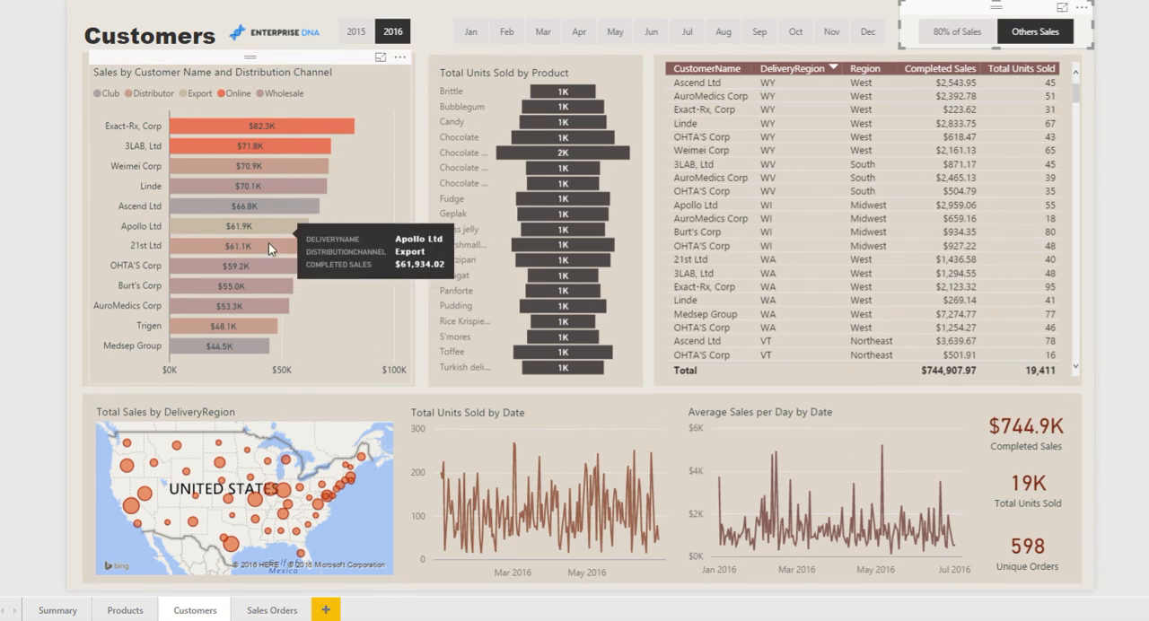
pyautogui.moveTo(955, 32)
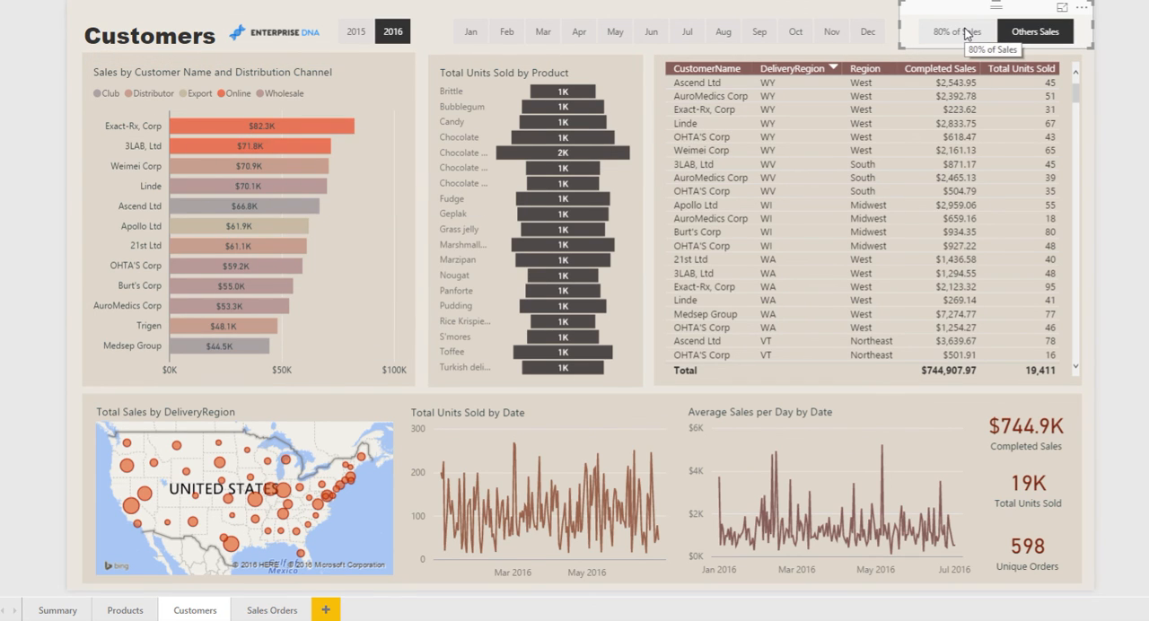
pyautogui.click(954, 31)
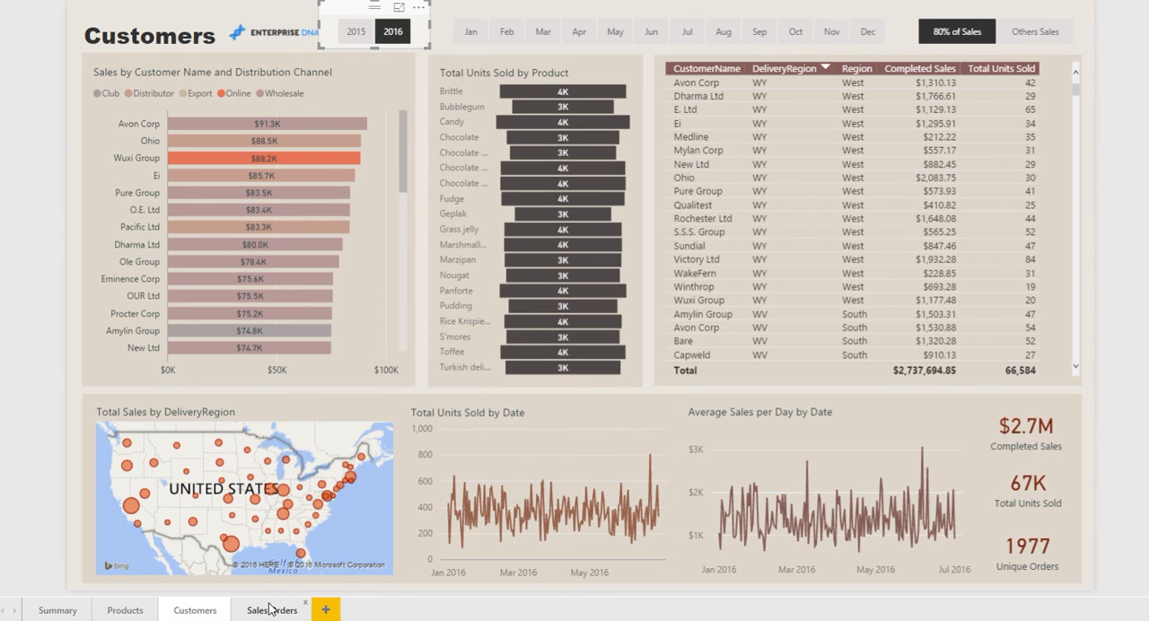
# Step: Show the Sales Orders page with June re-added to the month filter
pyautogui.click(271, 609)
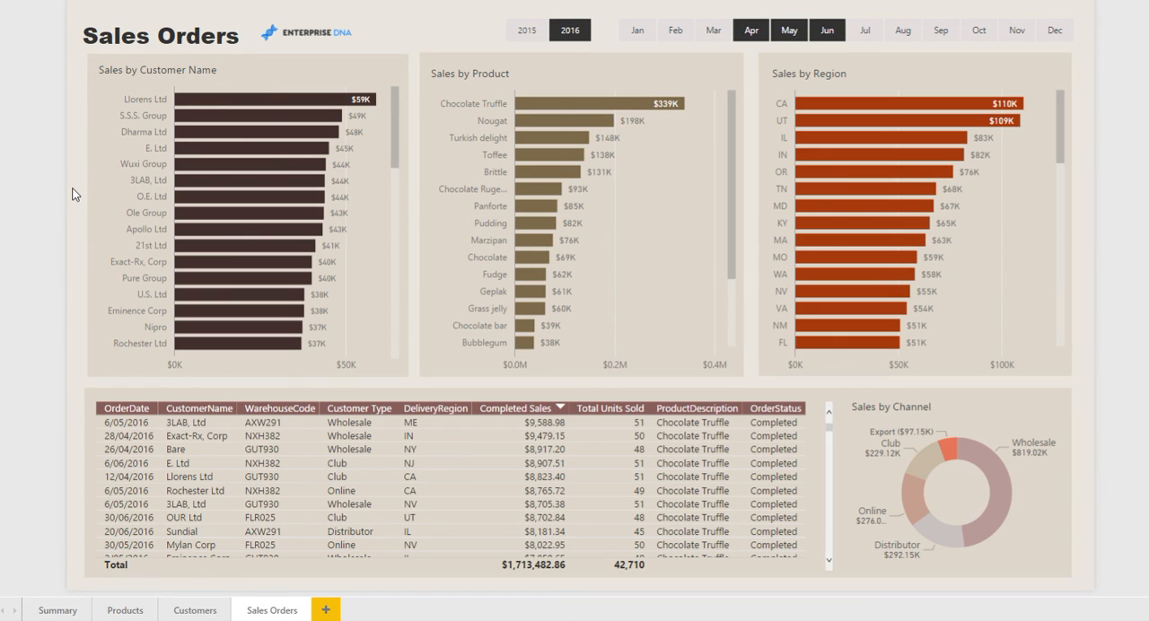
pyautogui.moveTo(285, 110)
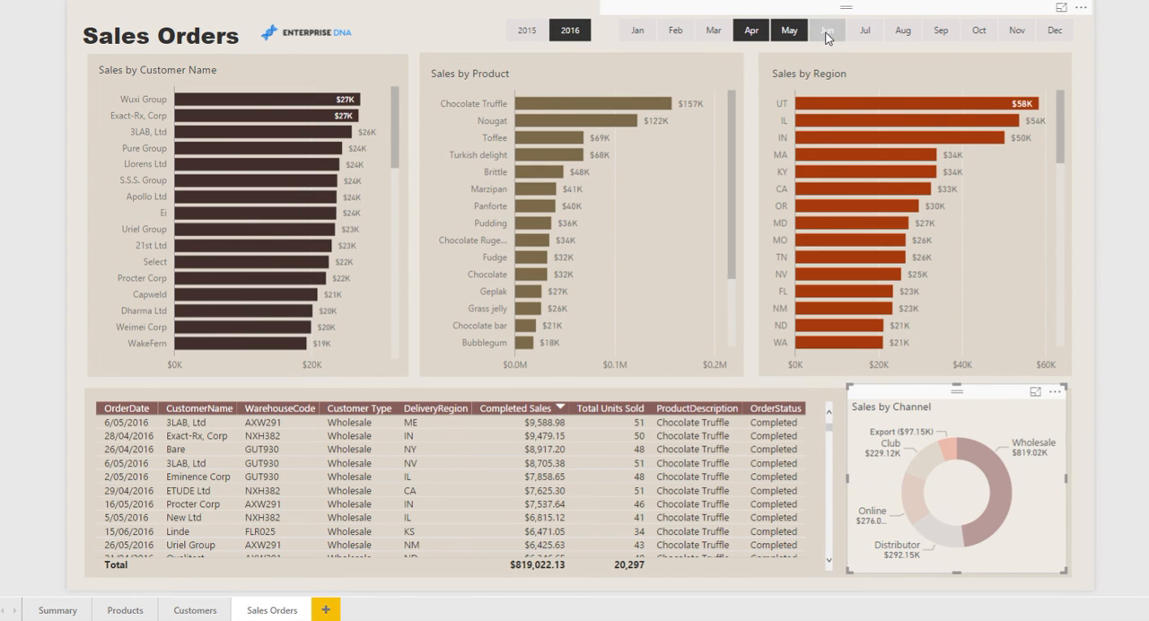
pyautogui.click(826, 29)
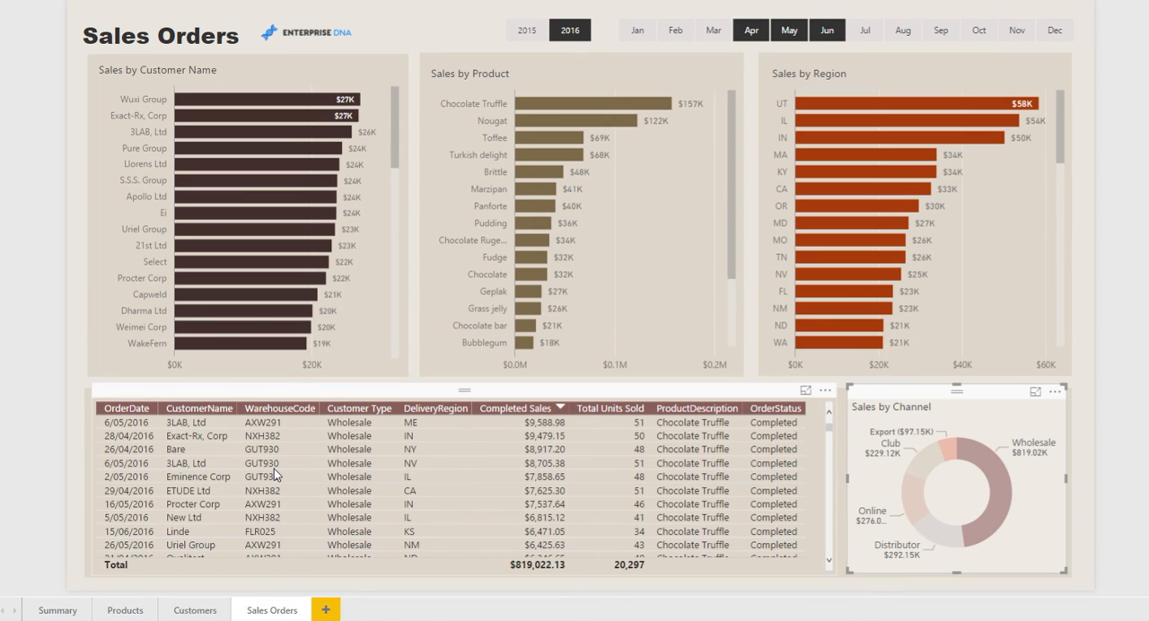